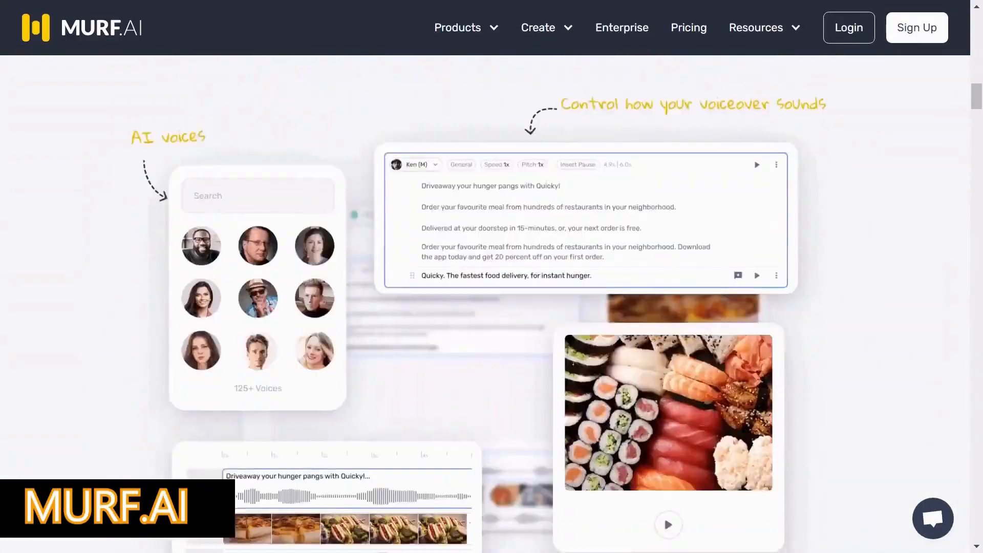
- Scroll the Murf.ai homepage past voice samples and features to the Why Choose Murf? section
{"action": "scroll", "scroll_direction": "down", "scroll_amount": 3}
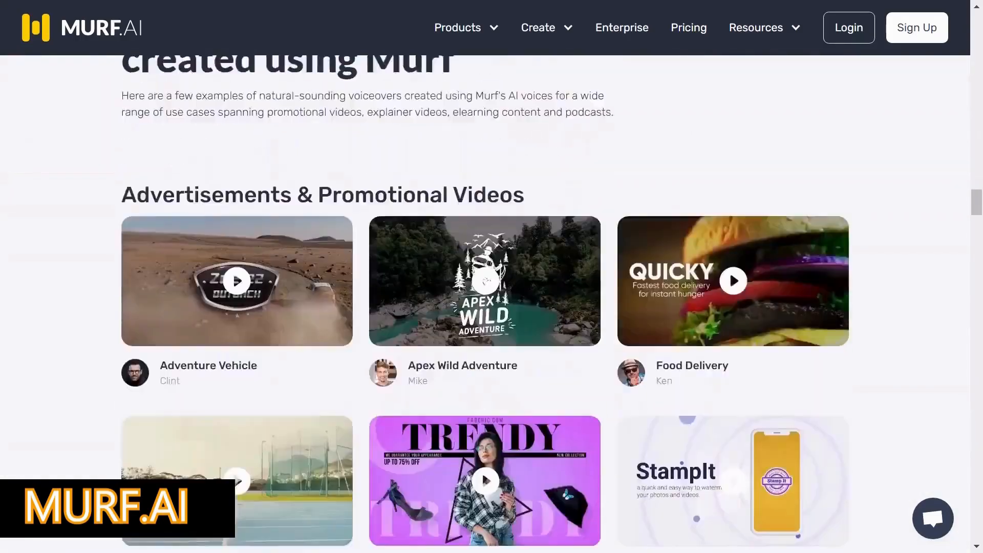
{"action": "scroll", "scroll_direction": "down", "scroll_amount": 3}
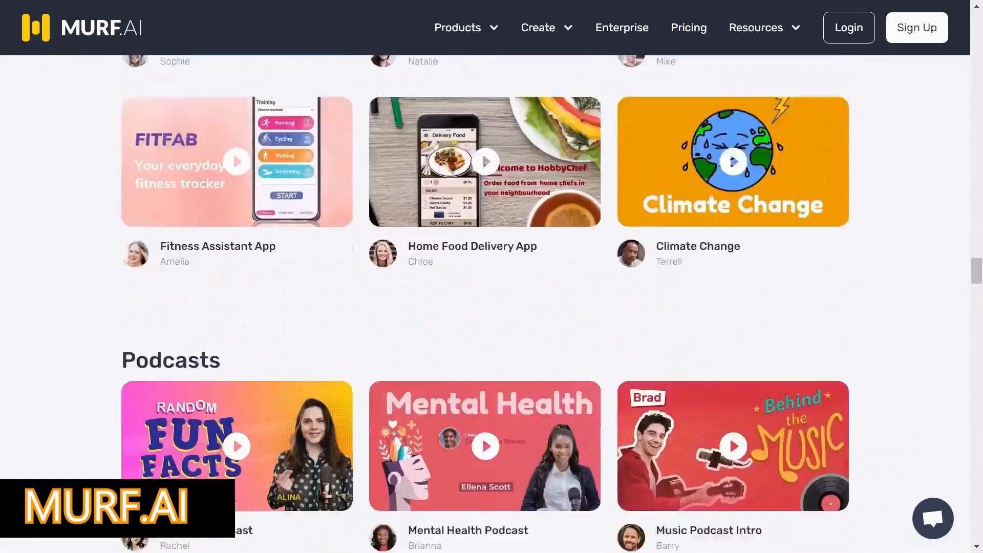
{"action": "scroll", "scroll_direction": "down", "scroll_amount": 3}
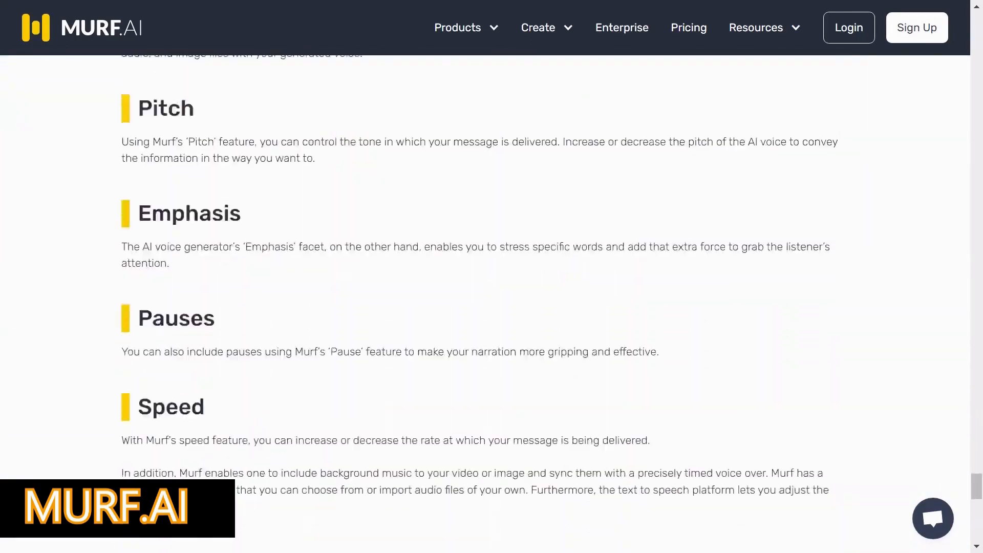
{"action": "scroll", "scroll_direction": "down", "scroll_amount": 3}
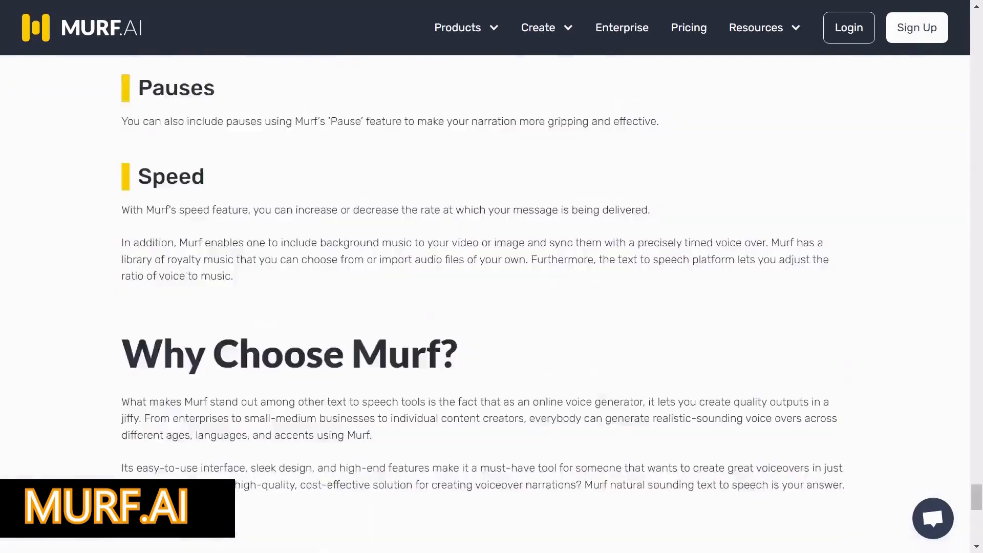
{"action": "scroll", "scroll_direction": "up", "scroll_amount": 3}
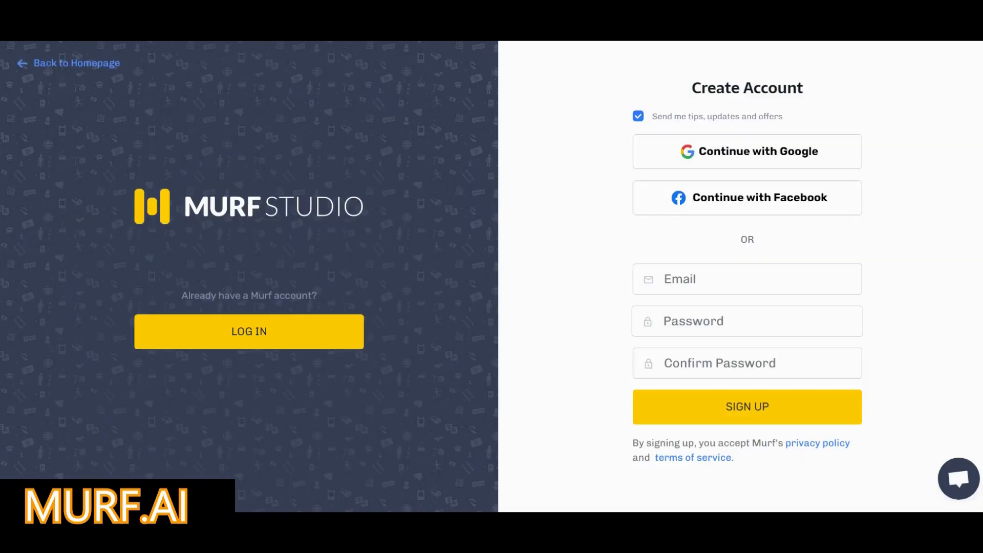
- Sign up for a Murf account and record Content Creator as the type of work
{"action": "left_click", "coordinate": [746, 406]}
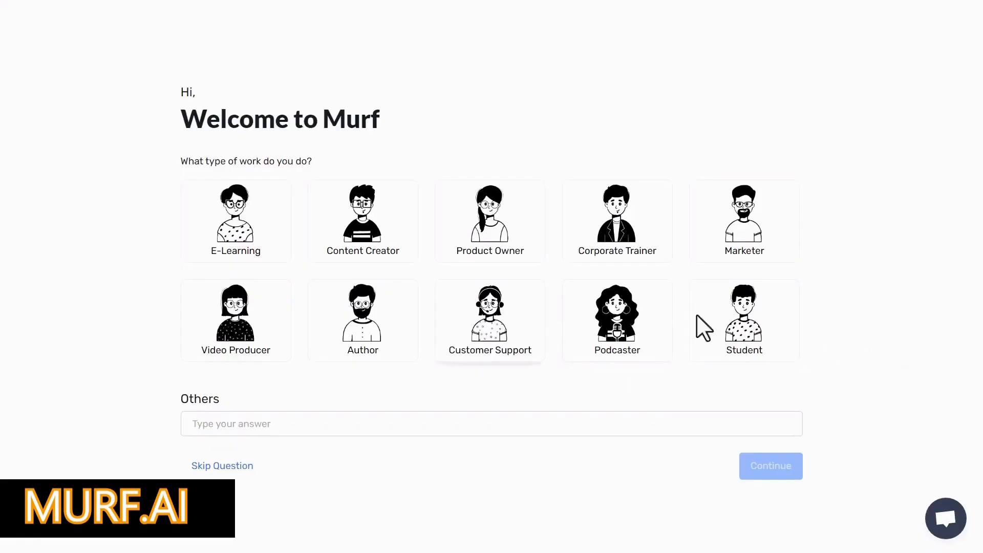
{"action": "left_click", "coordinate": [362, 221]}
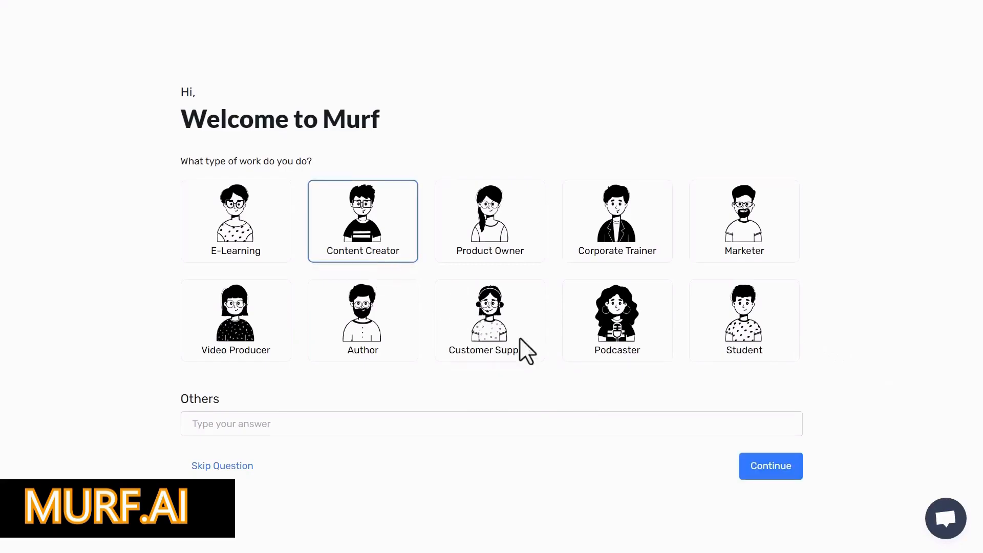
{"action": "left_click", "coordinate": [770, 466]}
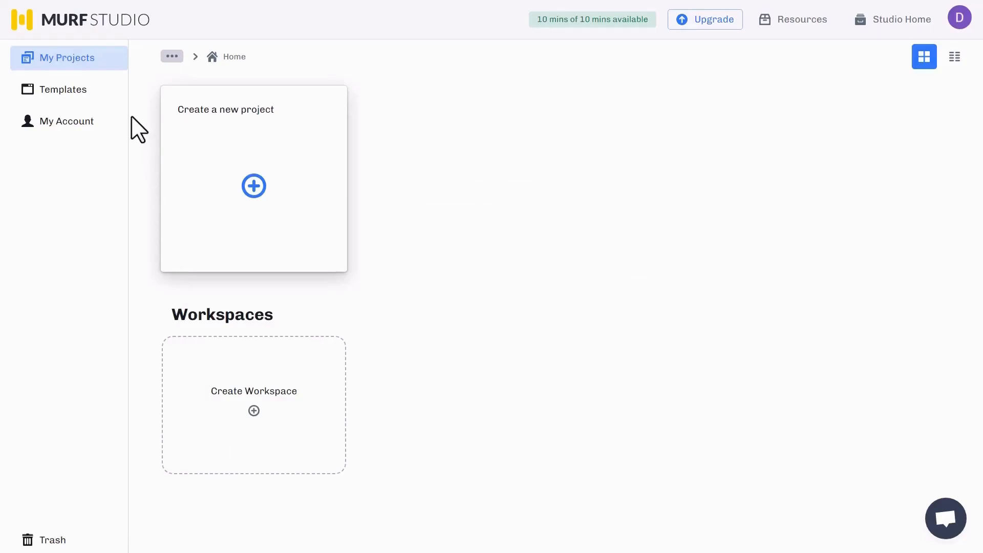
- Browse the templates, then begin a new blank audio project titled My Awesome Project
{"action": "left_click", "coordinate": [62, 89]}
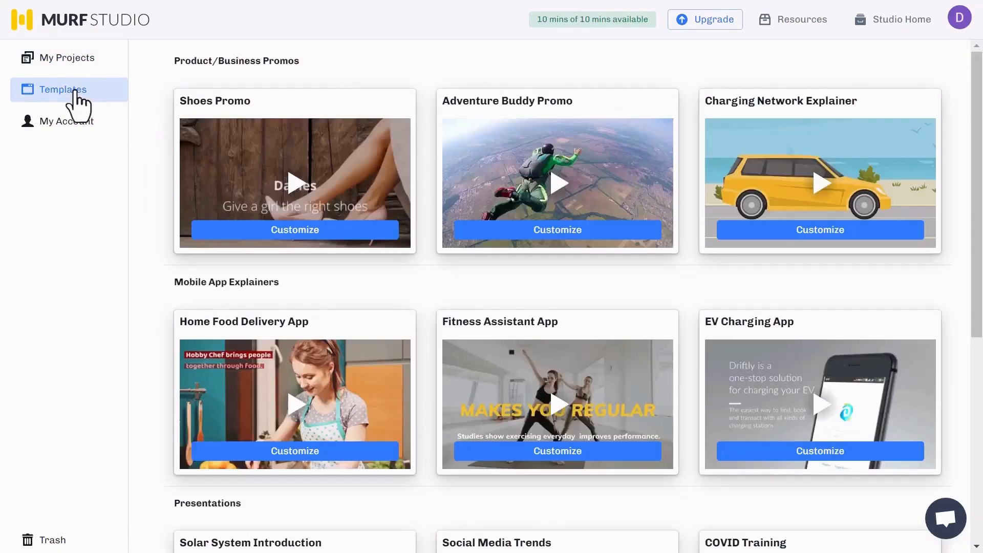
{"action": "left_click", "coordinate": [66, 57]}
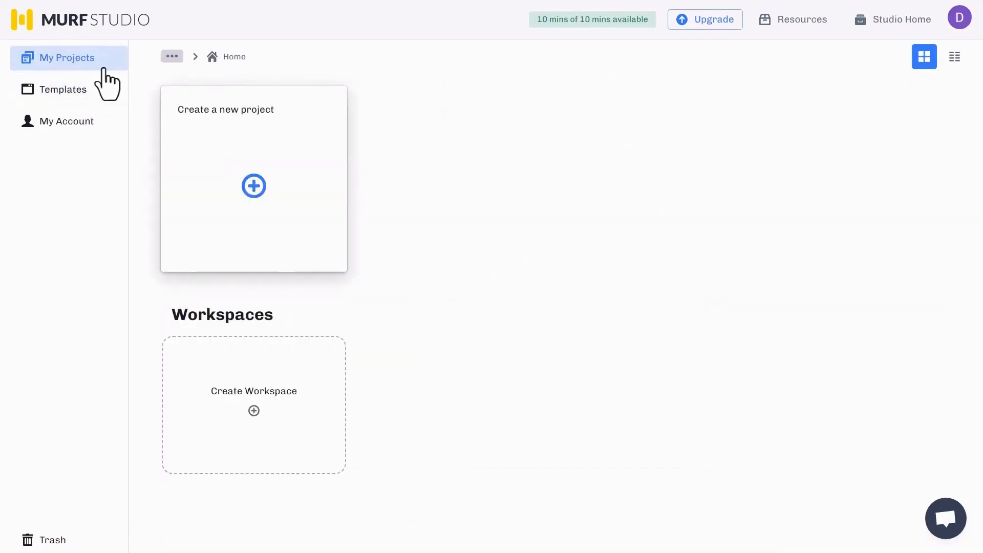
{"action": "mouse_move", "coordinate": [158, 189]}
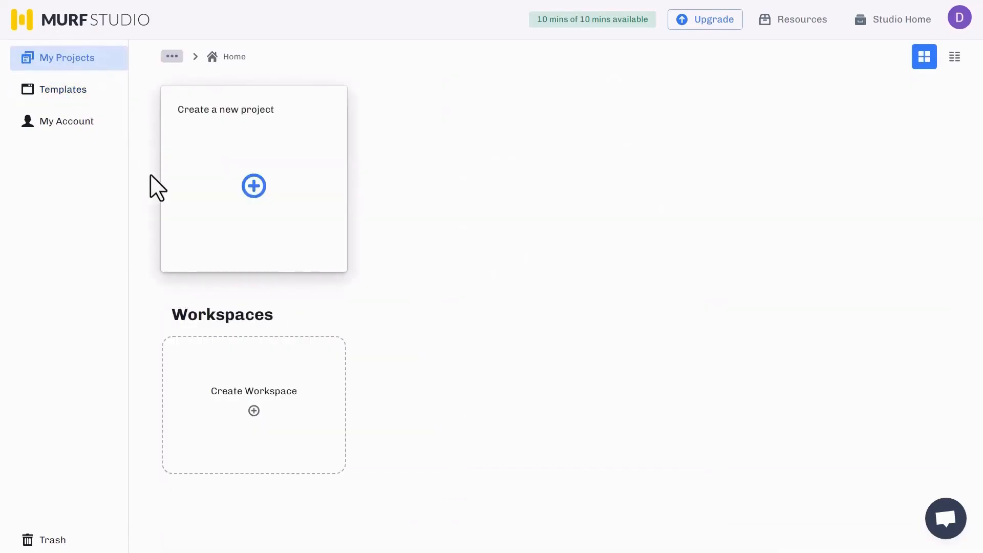
{"action": "mouse_move", "coordinate": [254, 185]}
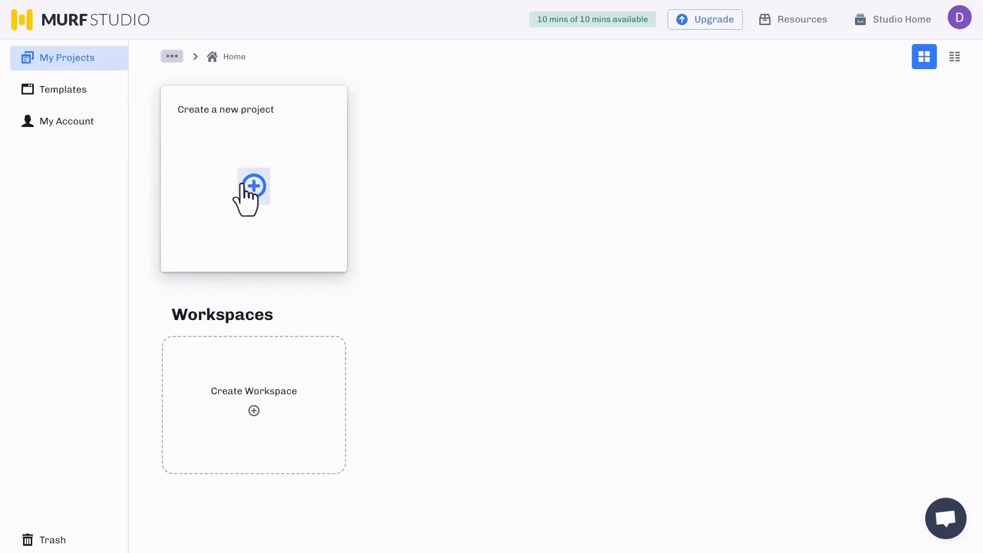
{"action": "left_click", "coordinate": [253, 185]}
{"action": "type", "text": "My Awesome Project"}
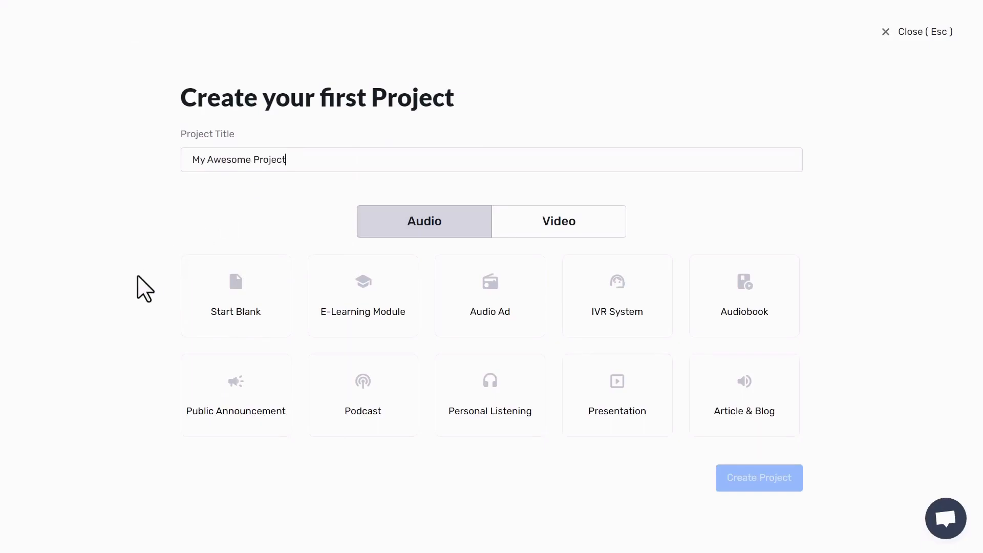
{"action": "left_click", "coordinate": [235, 296]}
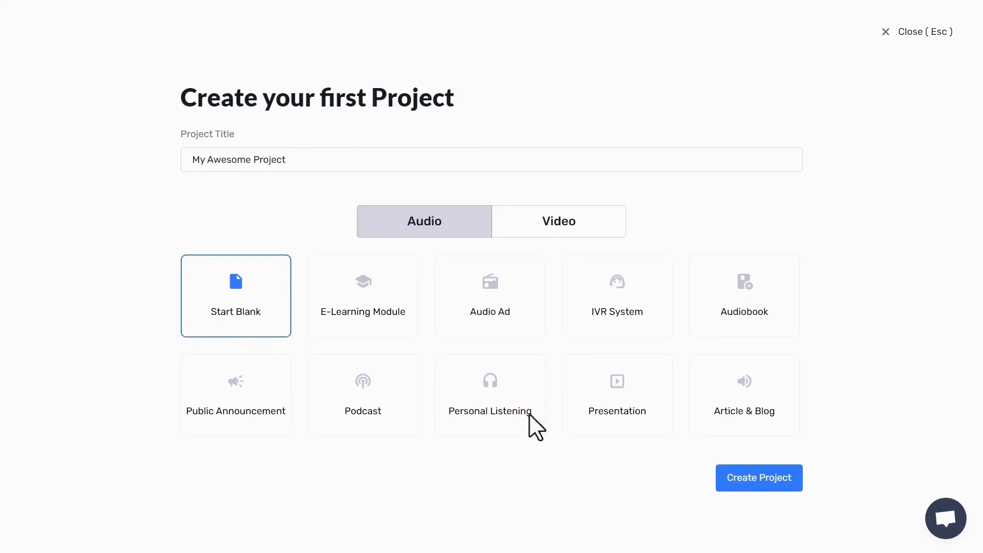
- Create the project and enter the script 'Looking for the best tools to skyrocket your online business? Look no further! My YT'
{"action": "left_click", "coordinate": [759, 478]}
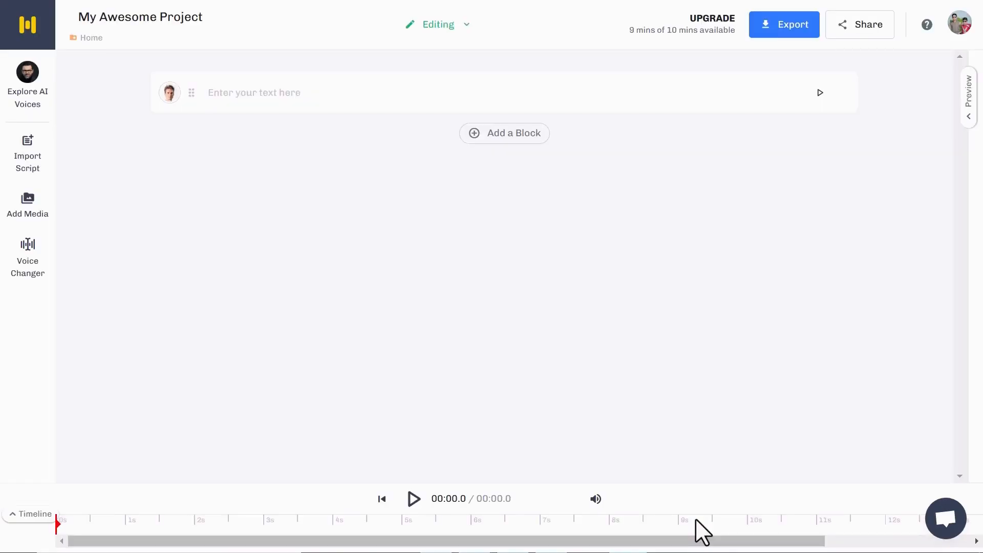
{"action": "type", "text": "Looking for the best tools to skyrocket your online business? Look no further! My YT channel, Top Tools It, is the ultimate source for discovering the latest and most effective tools"}
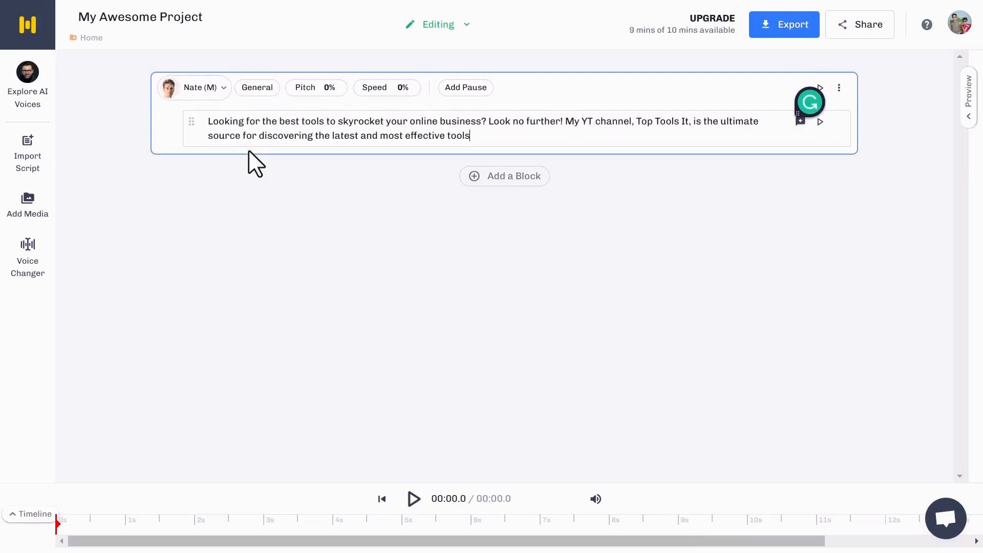
{"action": "mouse_move", "coordinate": [256, 182]}
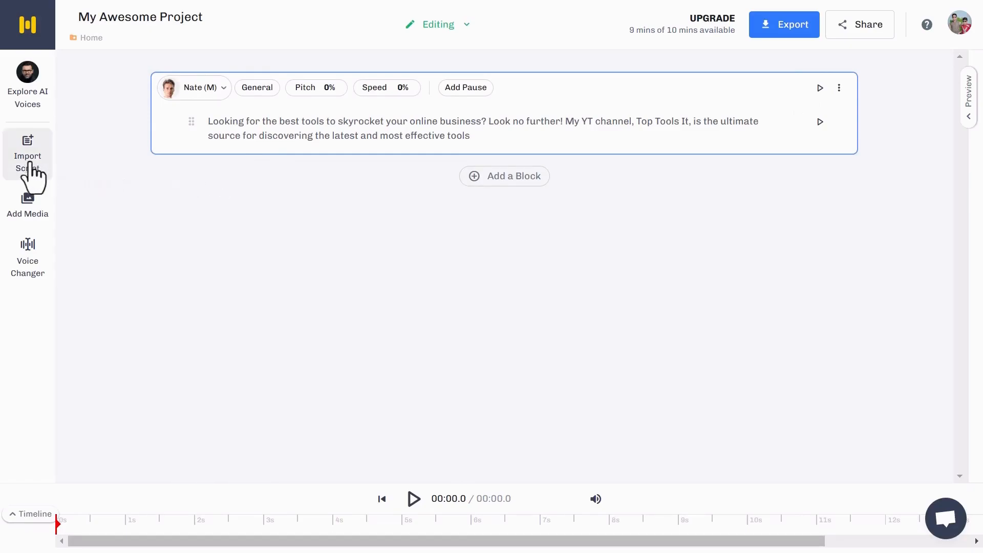
{"action": "left_click", "coordinate": [27, 156]}
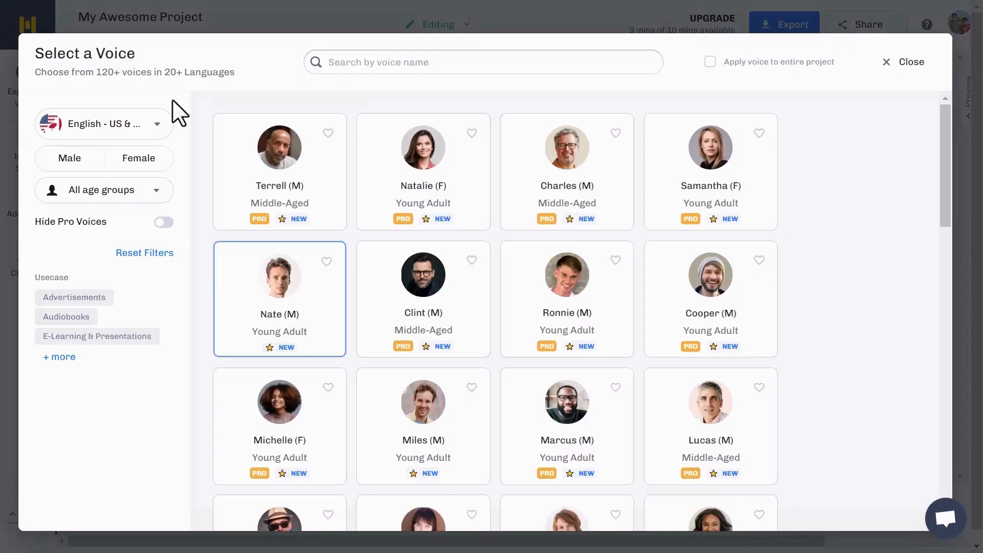
{"action": "mouse_move", "coordinate": [163, 135]}
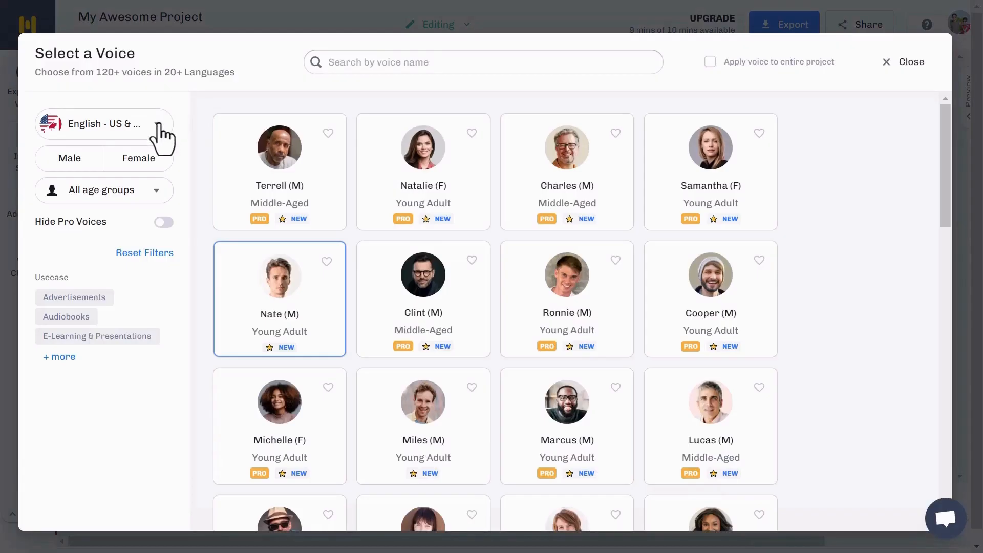
- Review language and age group filters, then assign Ryan (M) as the block's voice
{"action": "left_click", "coordinate": [104, 123]}
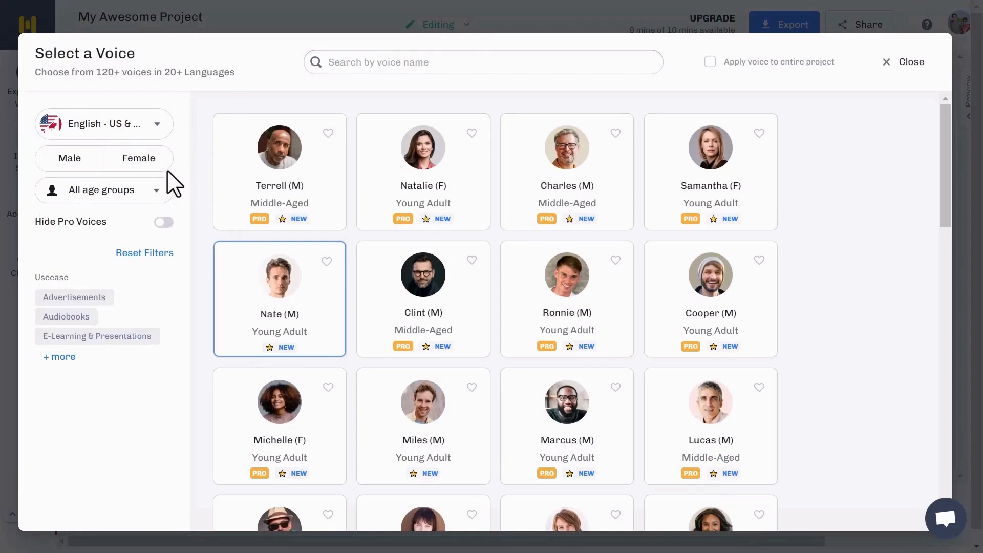
{"action": "left_click", "coordinate": [104, 190]}
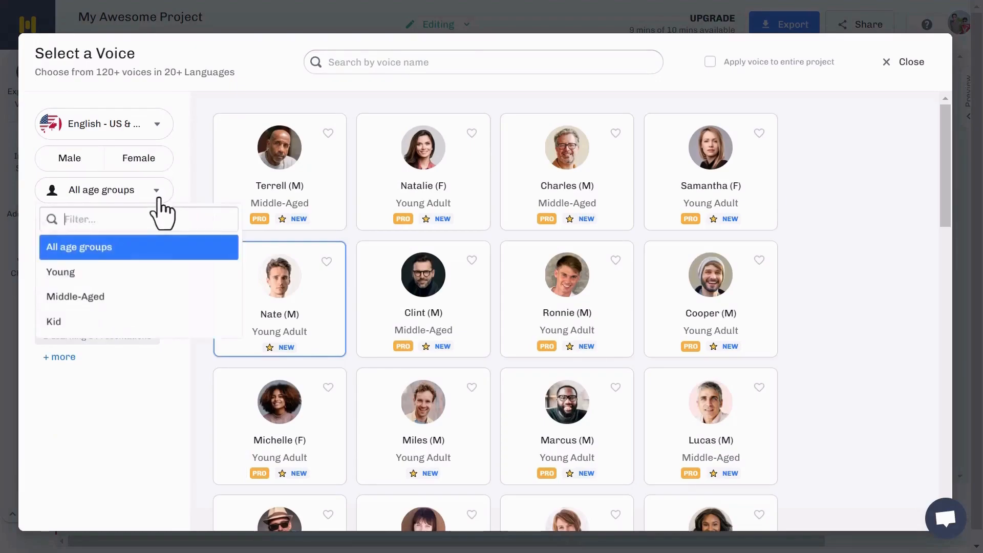
{"action": "left_click", "coordinate": [104, 189]}
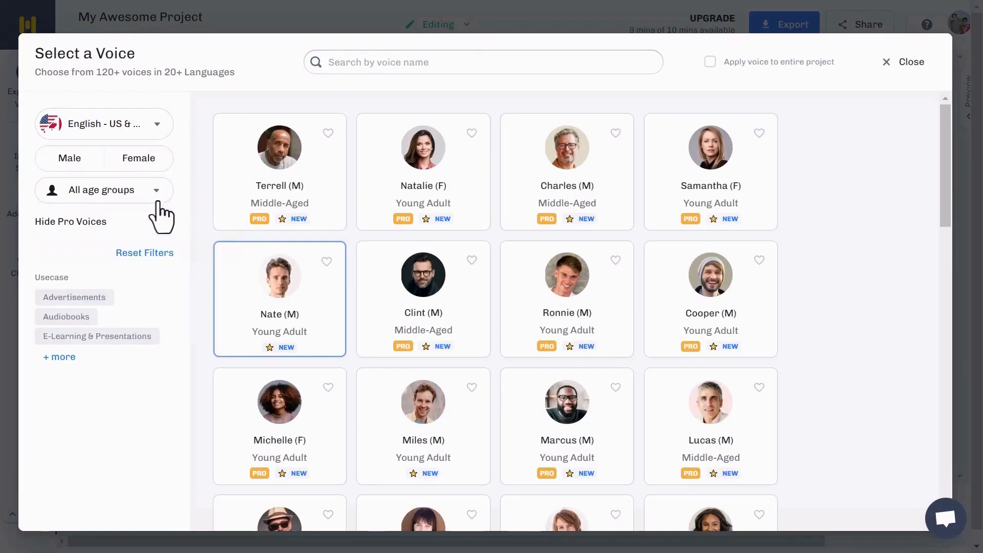
{"action": "left_click", "coordinate": [162, 222]}
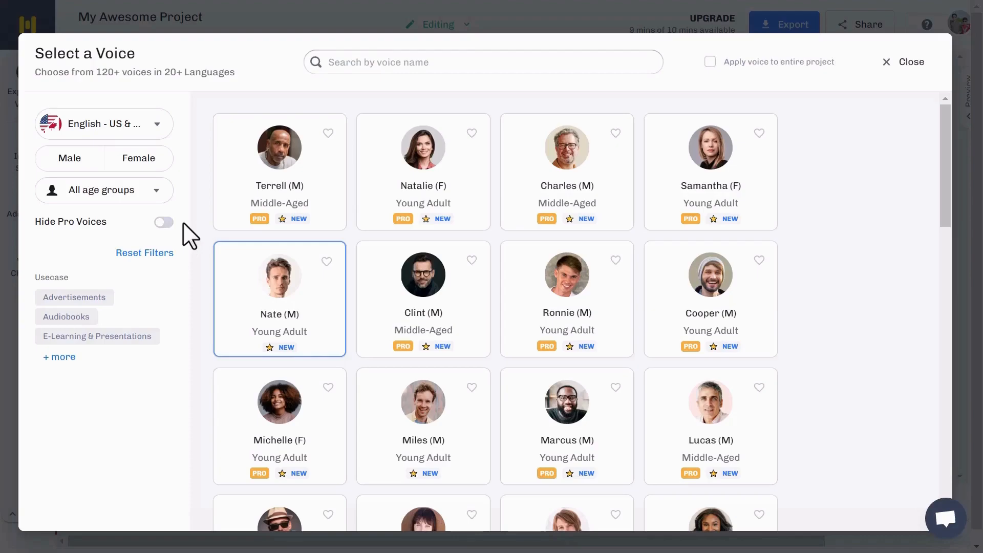
{"action": "mouse_move", "coordinate": [279, 276]}
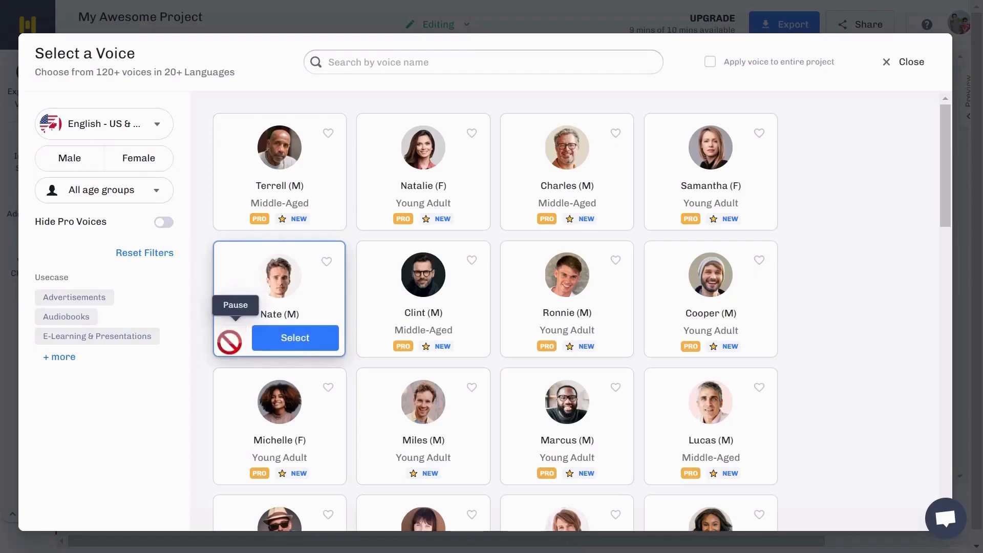
{"action": "scroll", "scroll_direction": "down", "scroll_amount": 3}
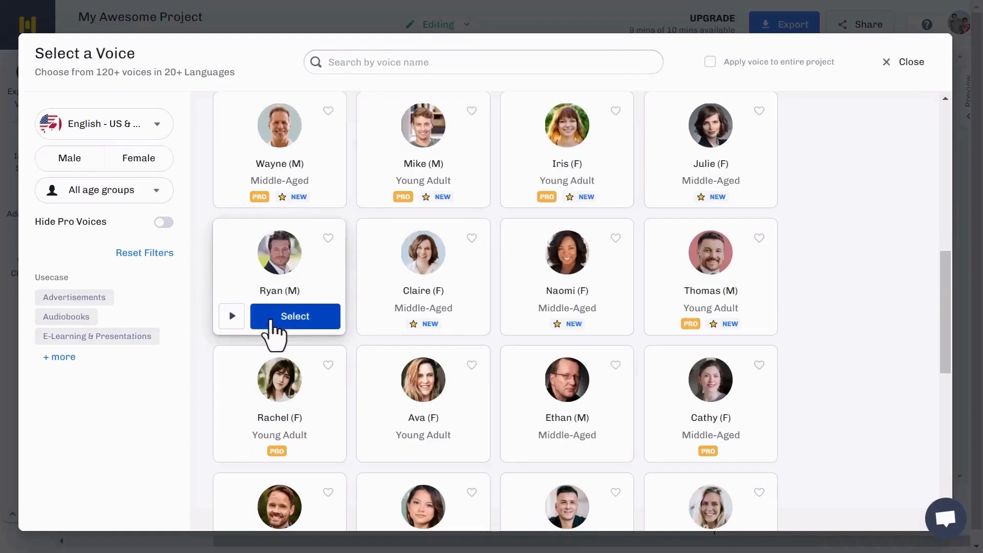
{"action": "left_click", "coordinate": [295, 316]}
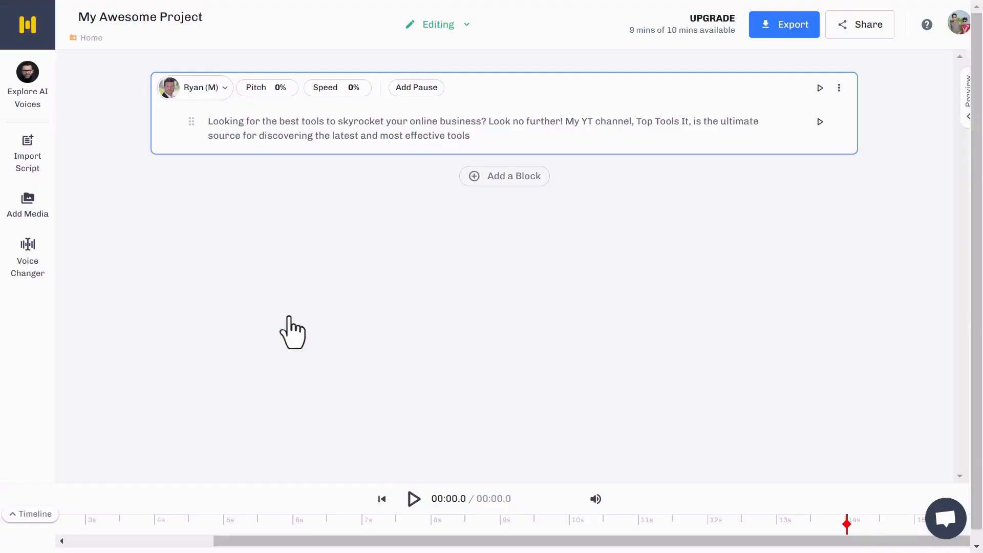
- Check the pause length options without adding one, then reveal the generated voice track on the timeline
{"action": "left_click", "coordinate": [416, 87]}
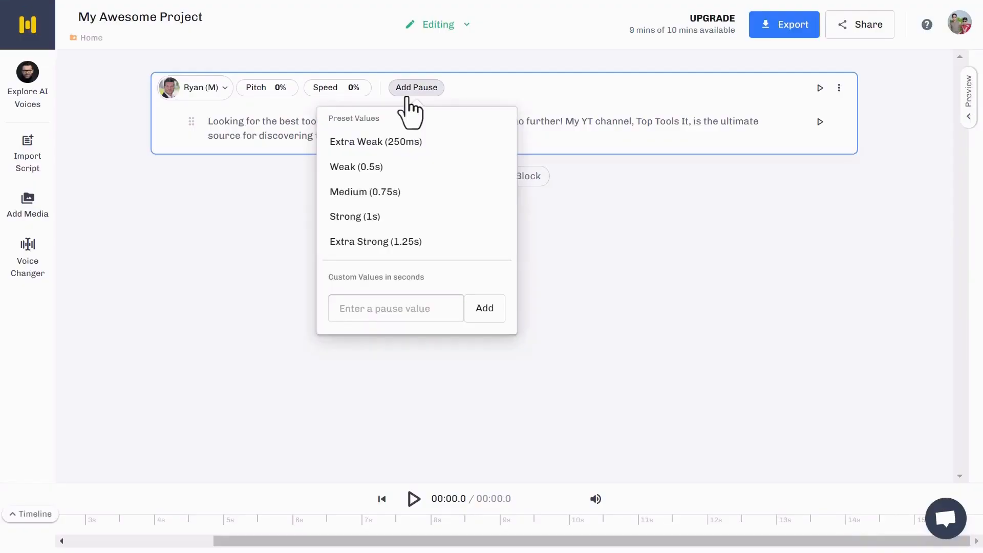
{"action": "left_click", "coordinate": [266, 87]}
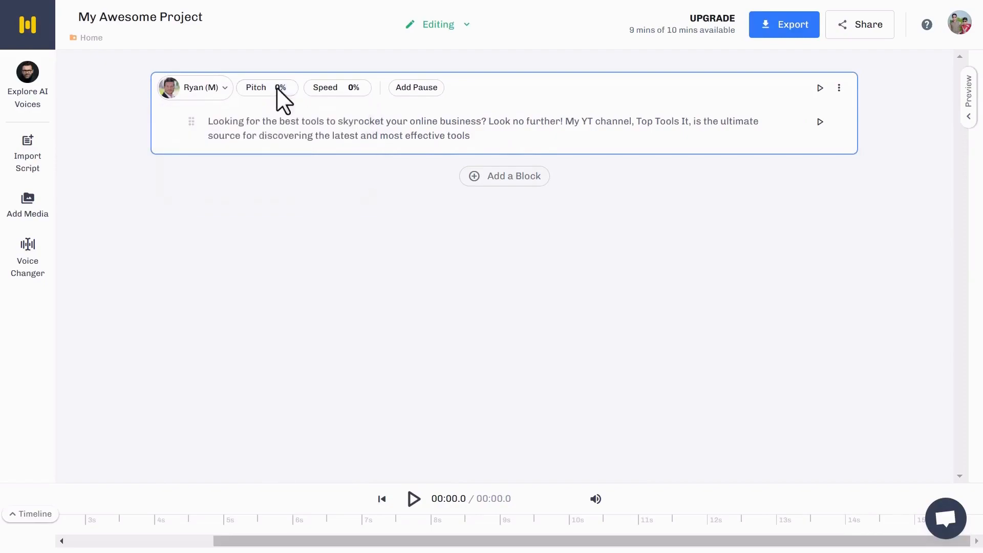
{"action": "left_click", "coordinate": [30, 513]}
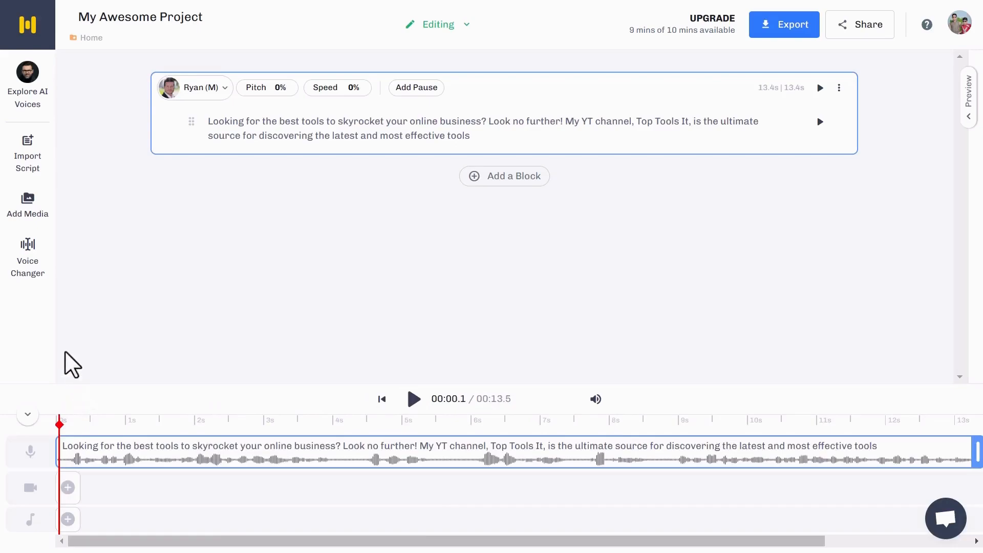
- Add the uploaded Subscribe video to the timeline and show captions over the preview
{"action": "left_click", "coordinate": [67, 519]}
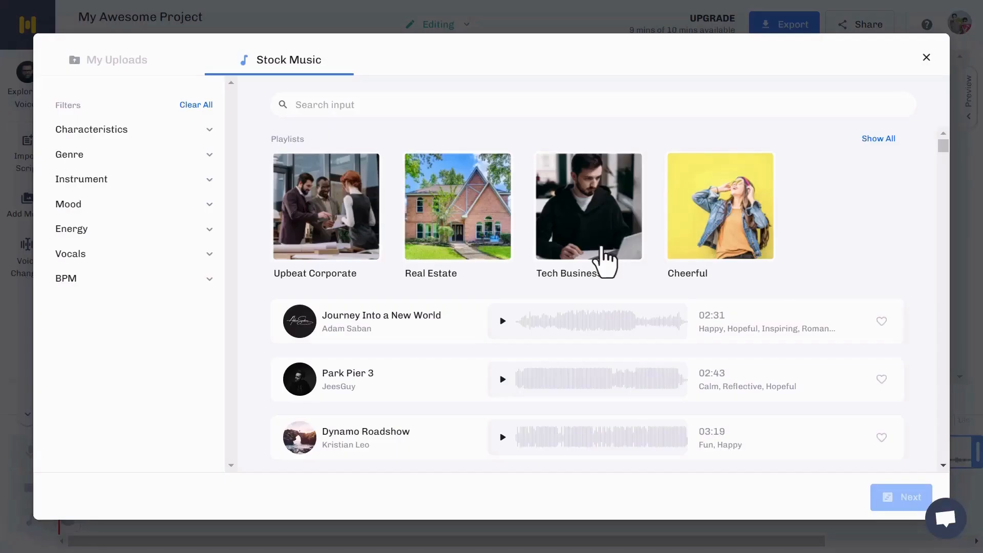
{"action": "left_click", "coordinate": [117, 59]}
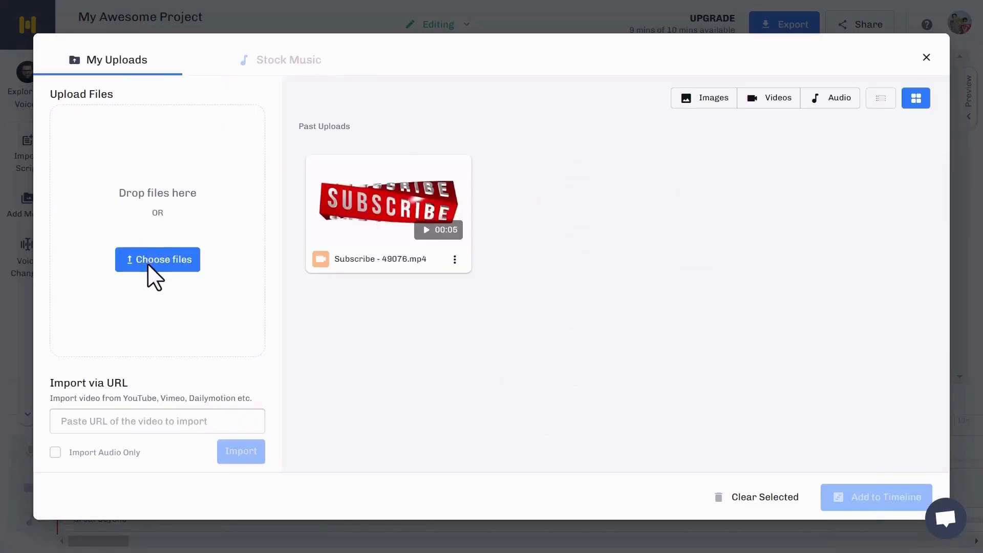
{"action": "left_click", "coordinate": [387, 200]}
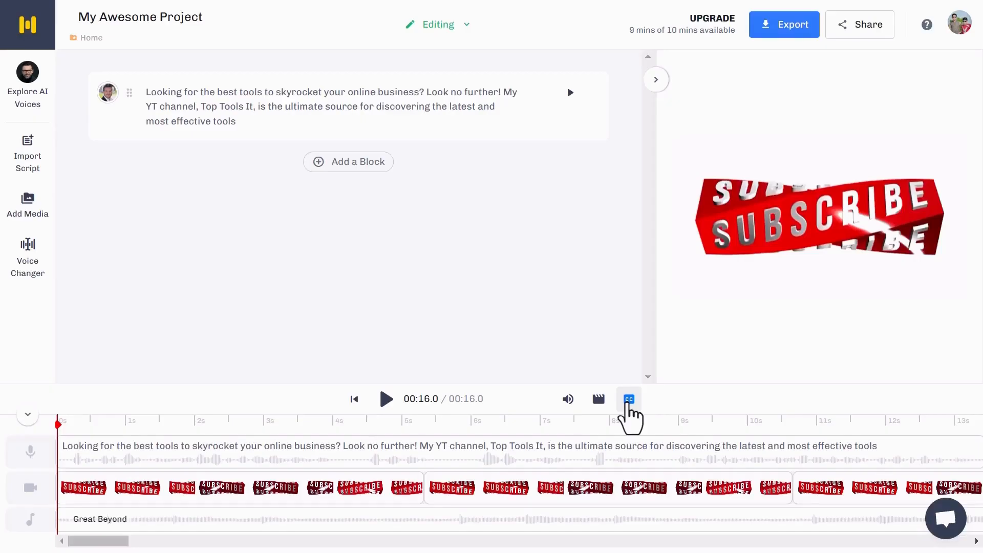
{"action": "left_click", "coordinate": [385, 399]}
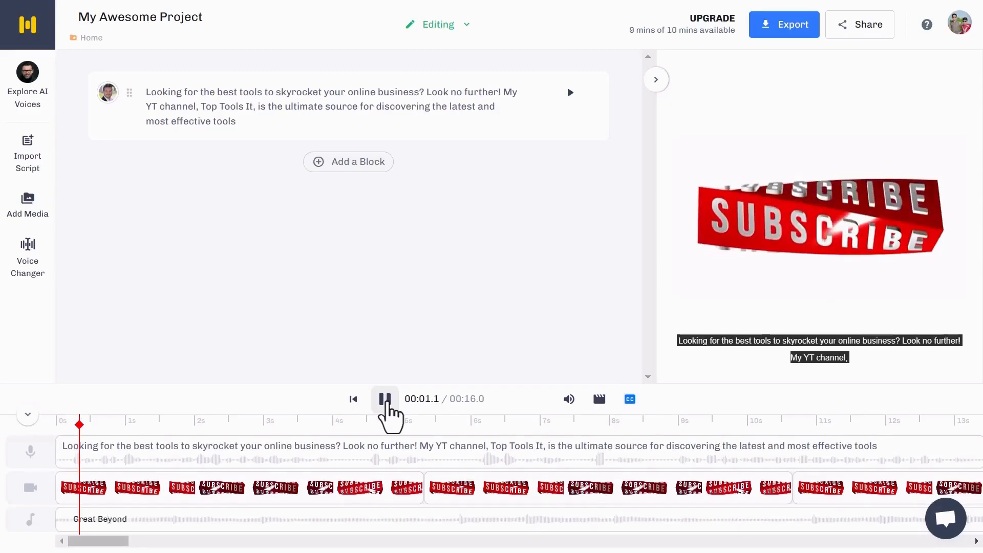
- Review the export formats, choosing Voice Only and then Voice + Music
{"action": "left_click", "coordinate": [784, 24]}
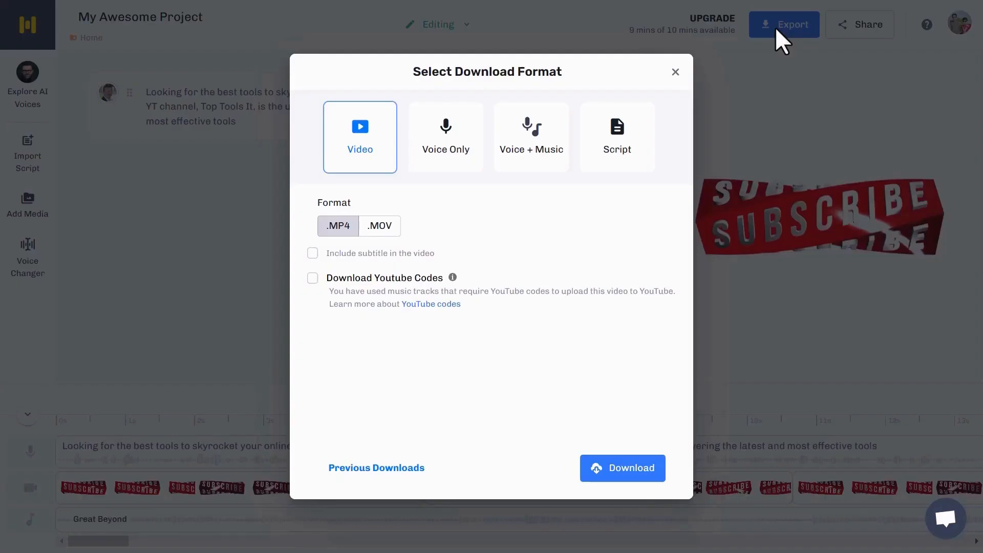
{"action": "mouse_move", "coordinate": [454, 176]}
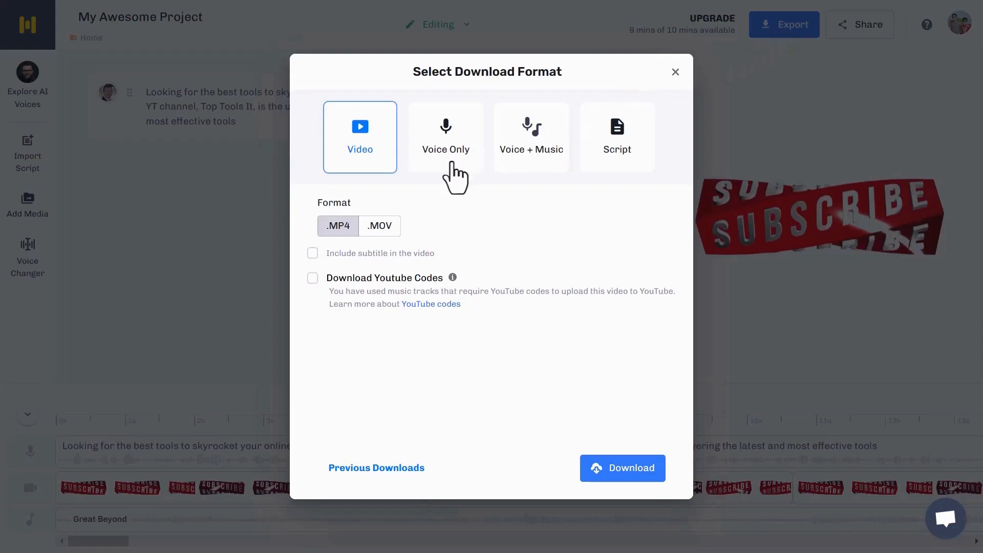
{"action": "left_click", "coordinate": [445, 137]}
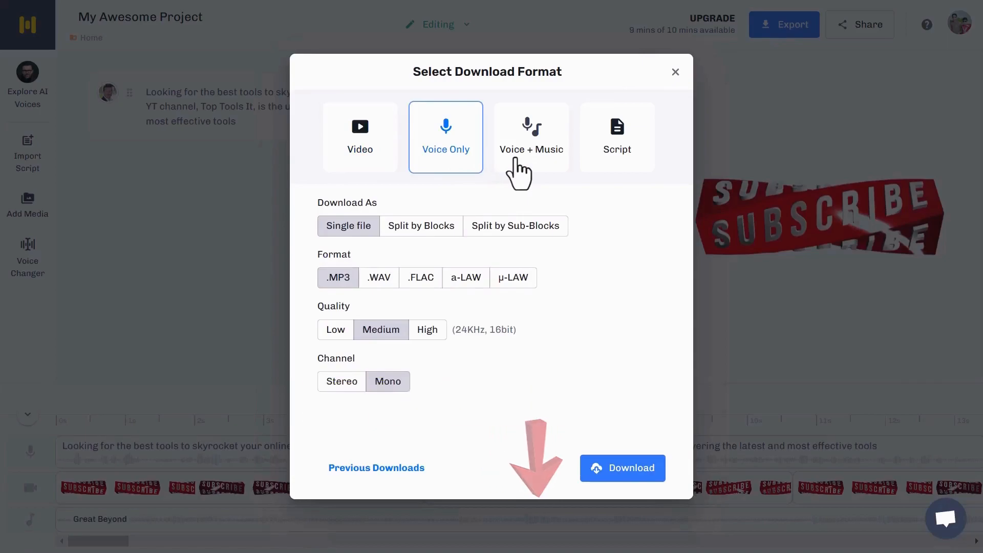
{"action": "left_click", "coordinate": [616, 137]}
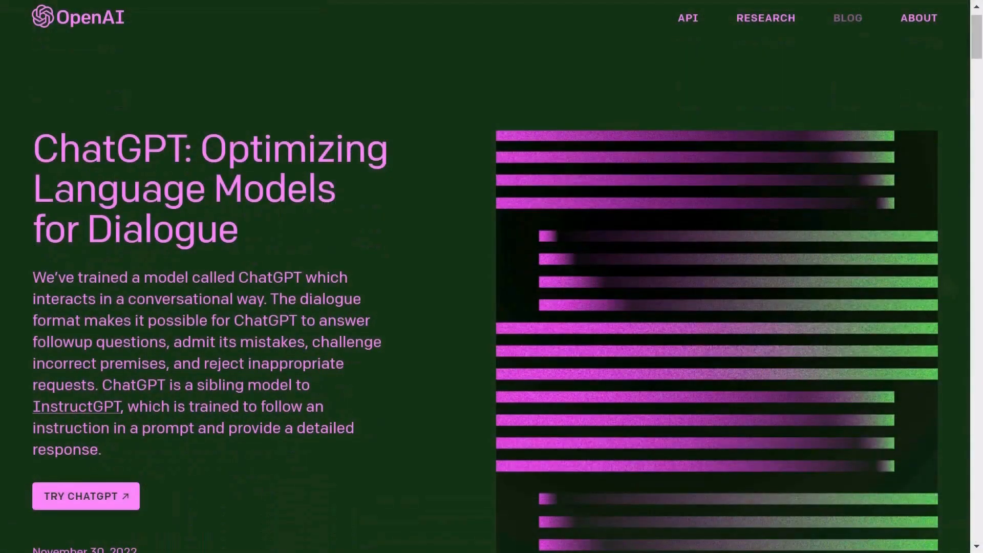
{"action": "scroll", "scroll_direction": "down", "scroll_amount": 3}
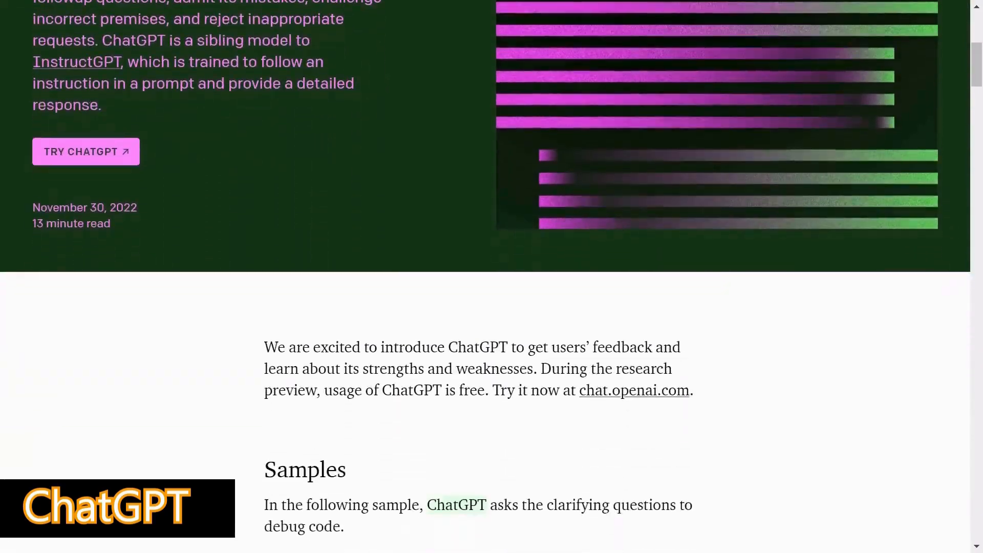
{"action": "scroll", "scroll_direction": "down", "scroll_amount": 3}
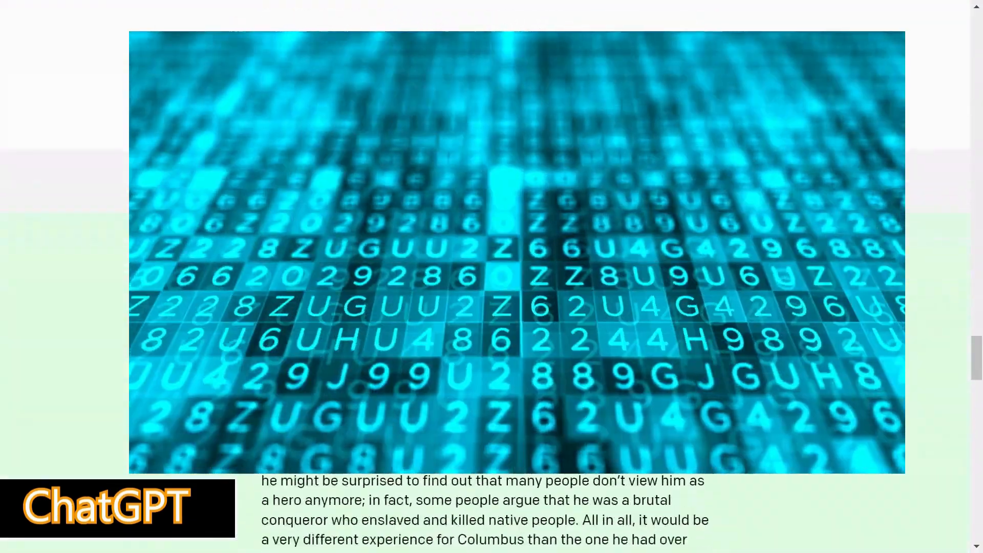
{"action": "scroll", "scroll_direction": "down", "scroll_amount": 3}
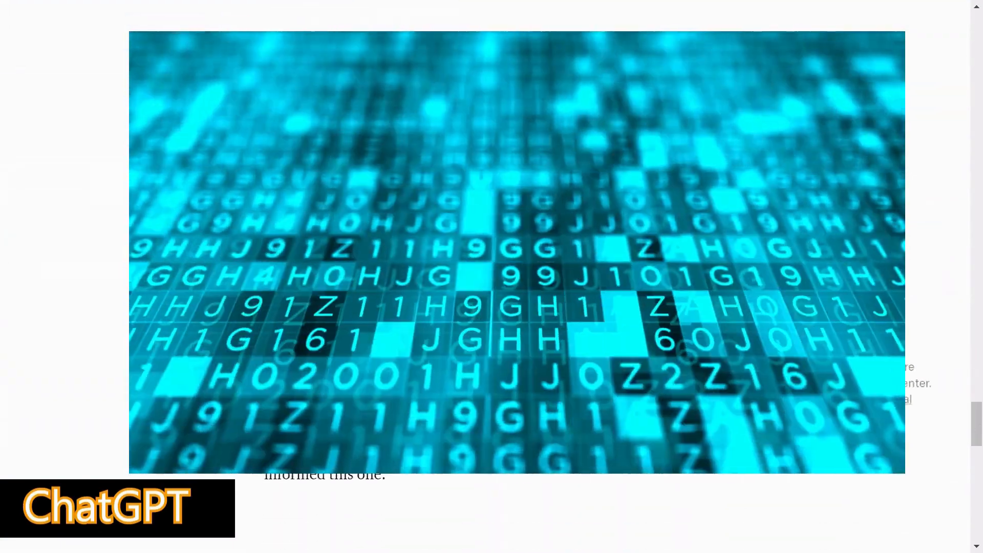
{"action": "scroll", "scroll_direction": "down", "scroll_amount": 3}
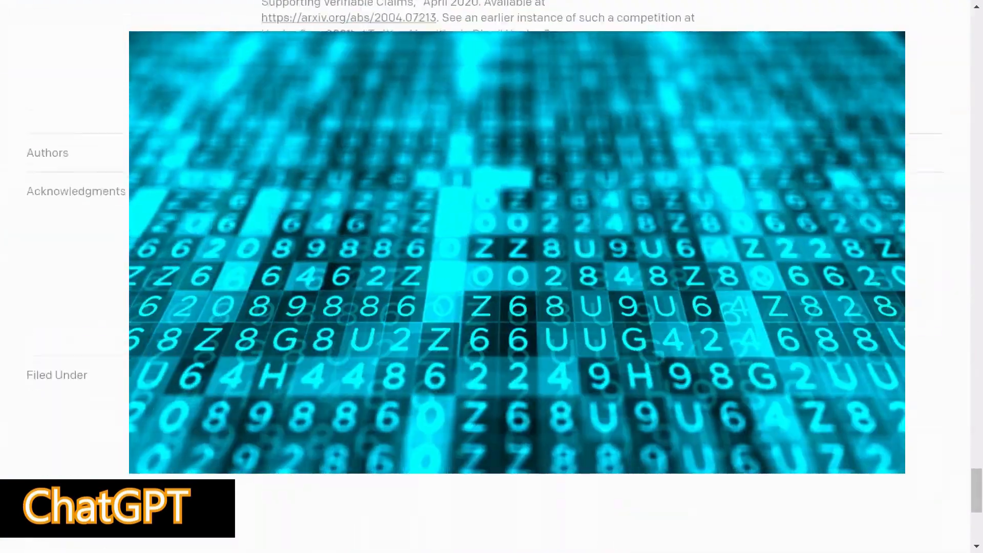
{"action": "scroll", "scroll_direction": "down", "scroll_amount": 3}
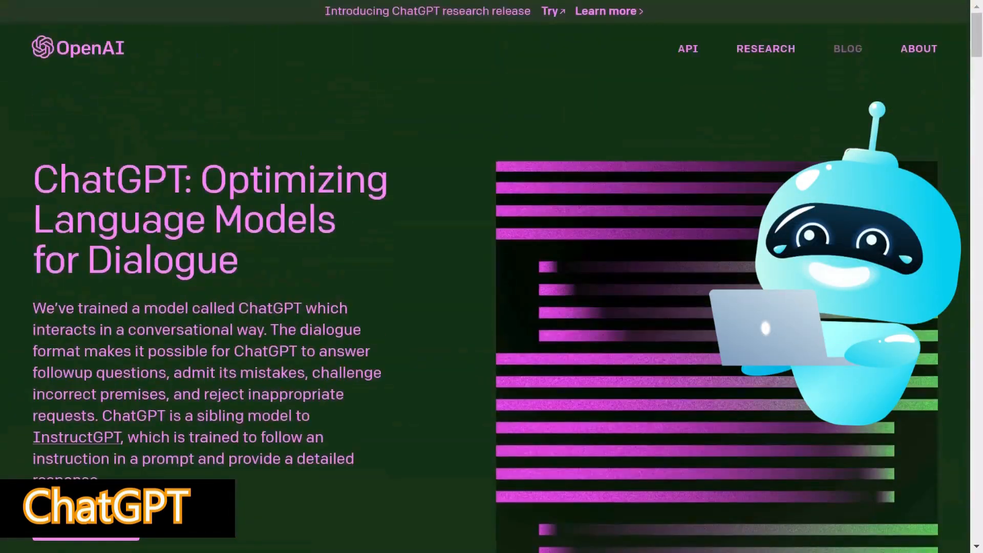
{"action": "scroll", "scroll_direction": "down", "scroll_amount": 3}
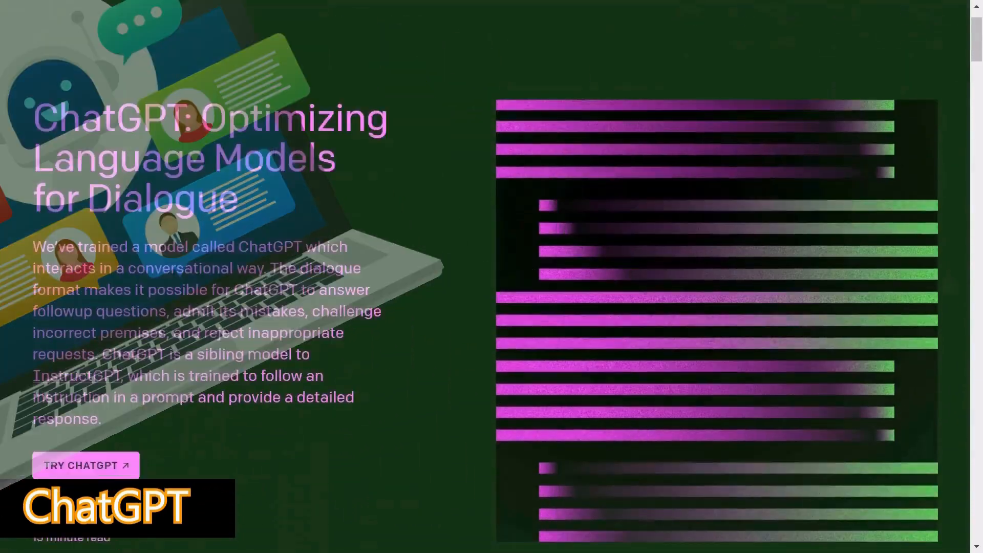
{"action": "scroll", "scroll_direction": "down", "scroll_amount": 3}
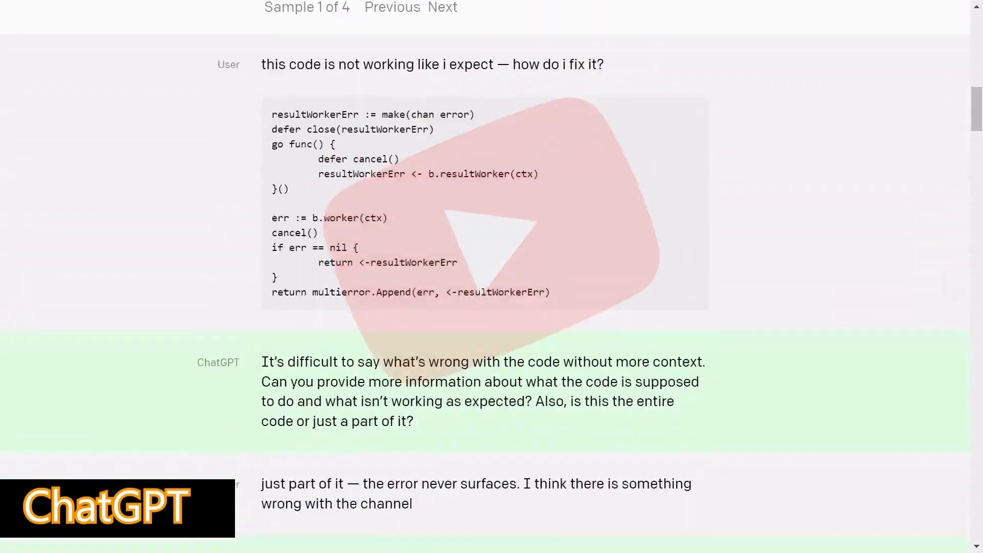
{"action": "scroll", "scroll_direction": "down", "scroll_amount": 3}
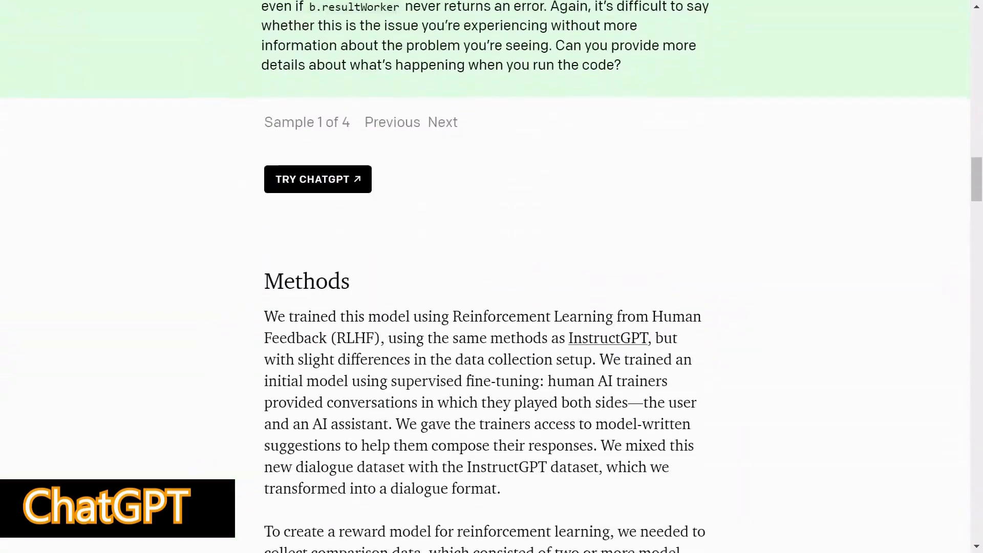
{"action": "scroll", "scroll_direction": "down", "scroll_amount": 3}
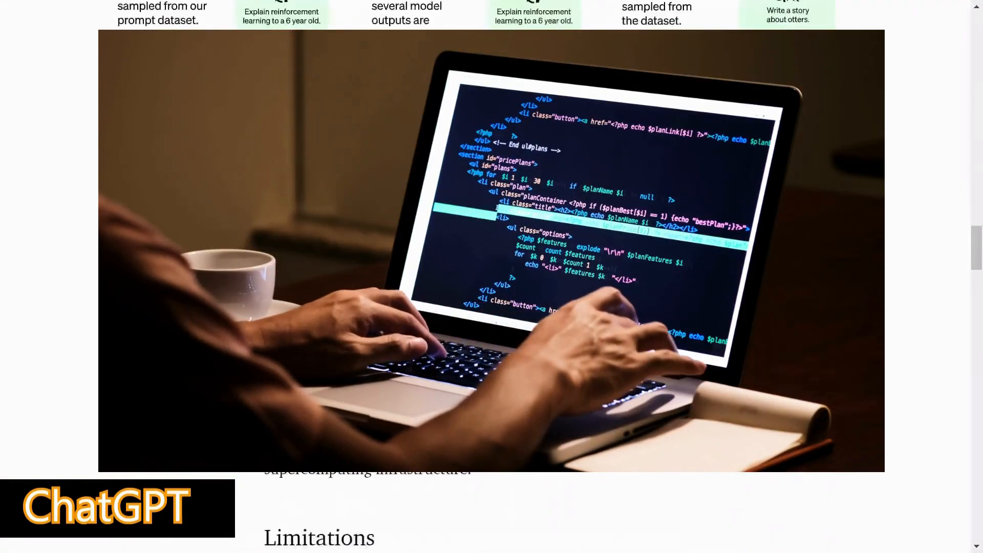
{"action": "scroll", "scroll_direction": "down", "scroll_amount": 3}
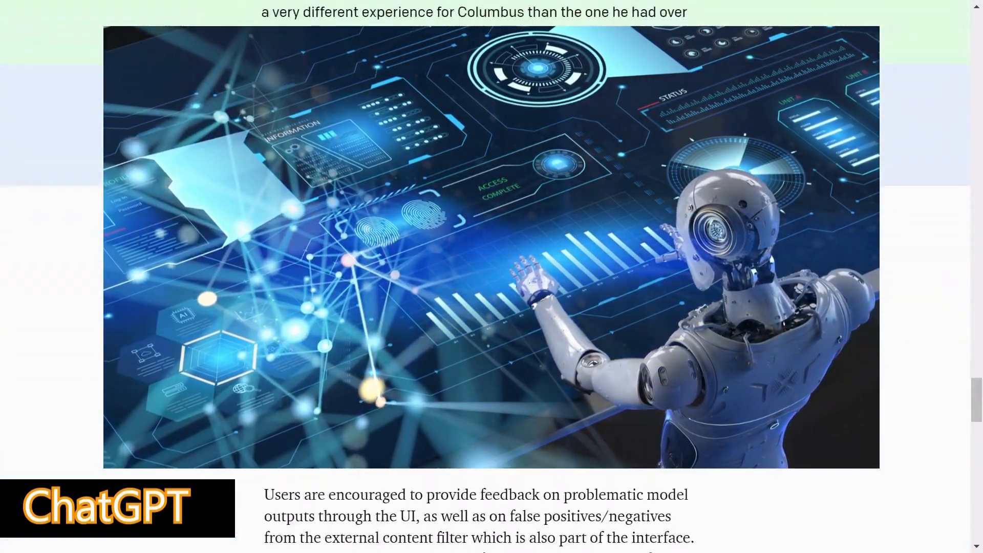
{"action": "scroll", "scroll_direction": "down", "scroll_amount": 3}
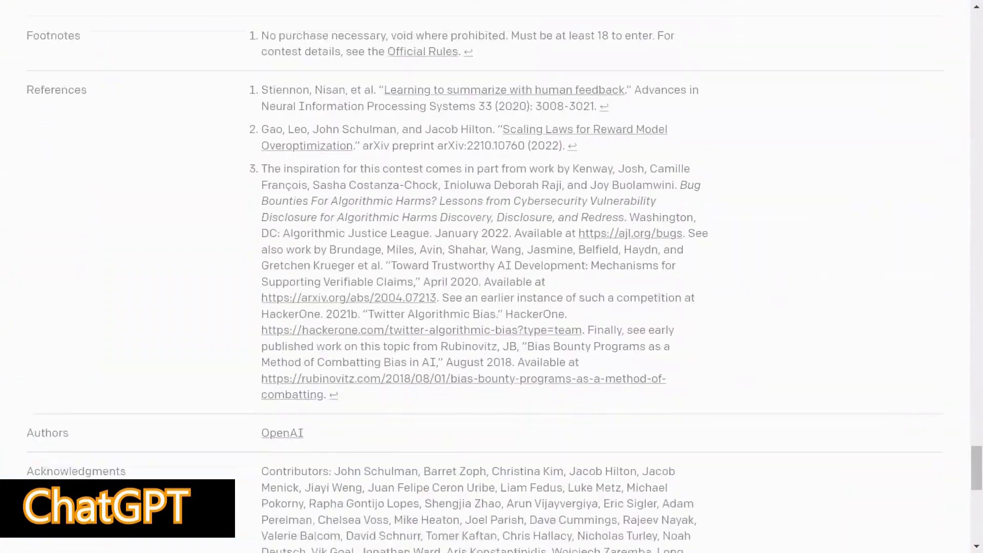
{"action": "scroll", "scroll_direction": "down", "scroll_amount": 3}
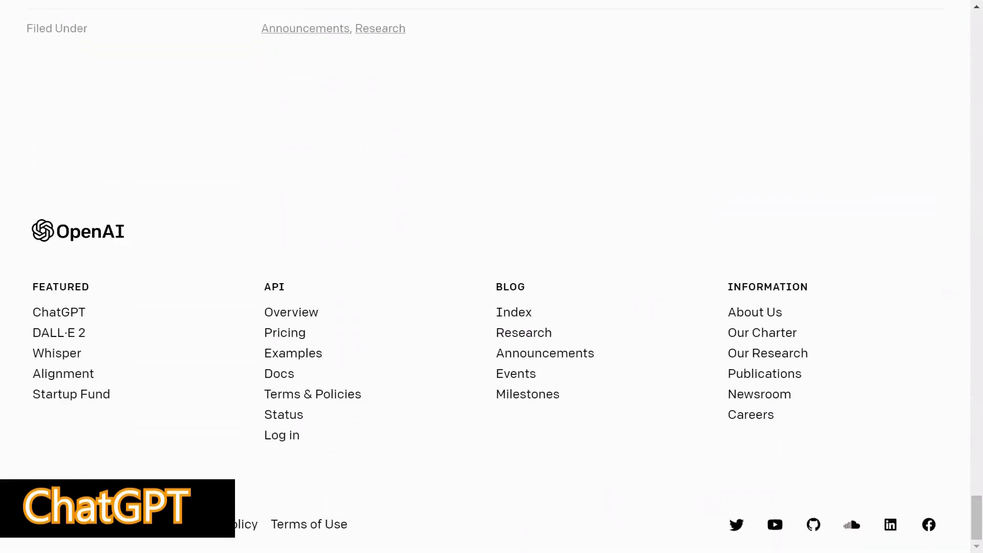
{"action": "scroll", "scroll_direction": "up", "scroll_amount": 3}
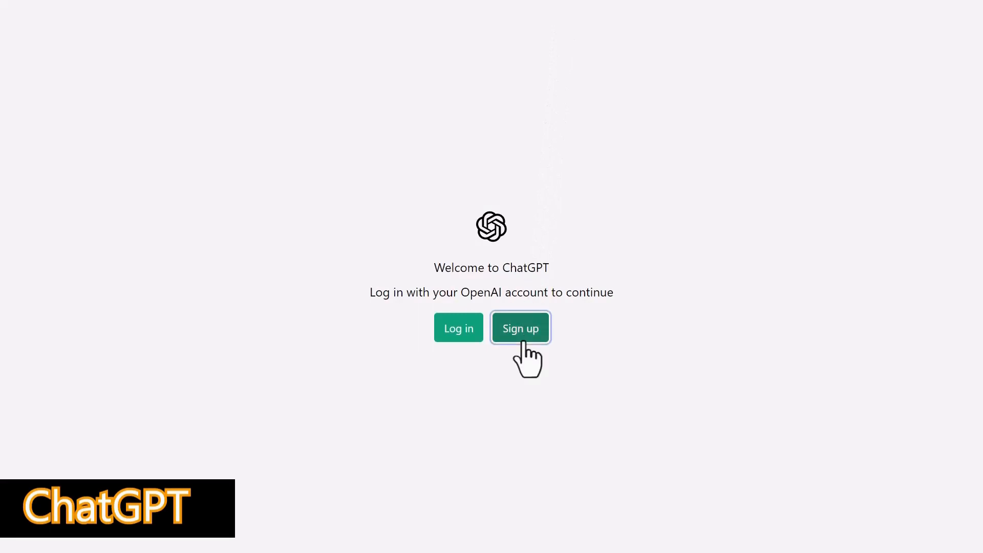
- Create a ChatGPT account and dismiss the welcome feedback notice to reach the empty chat
{"action": "left_click", "coordinate": [520, 327]}
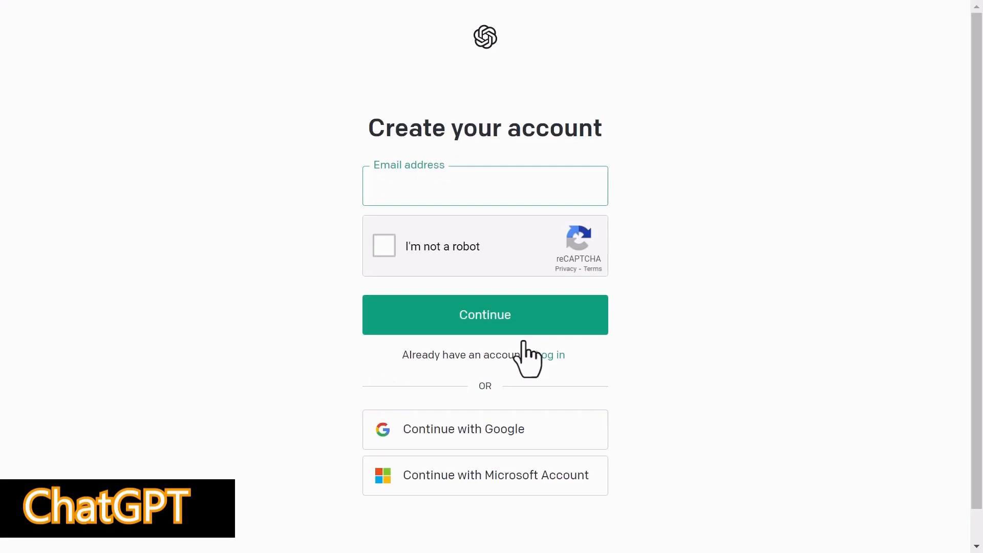
{"action": "left_click", "coordinate": [485, 314]}
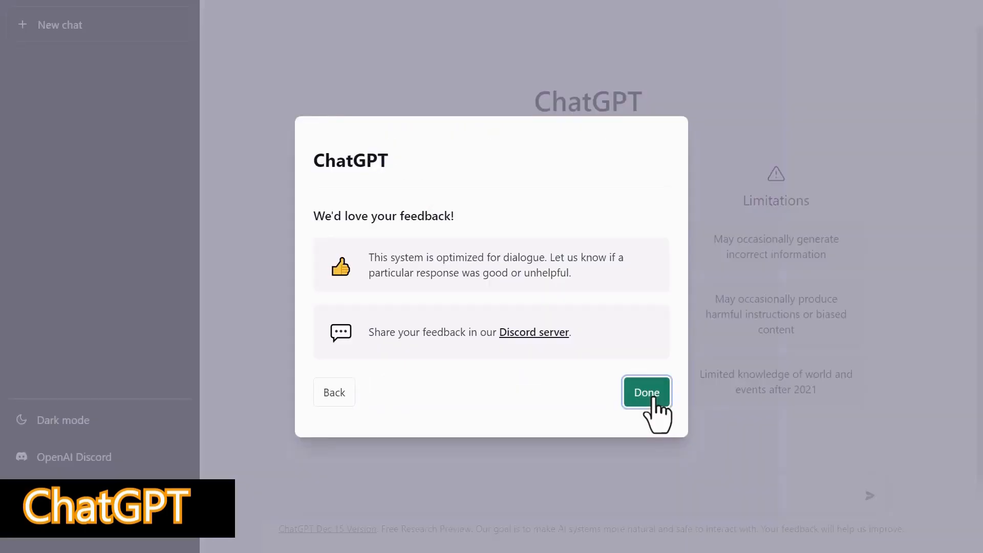
{"action": "left_click", "coordinate": [646, 391]}
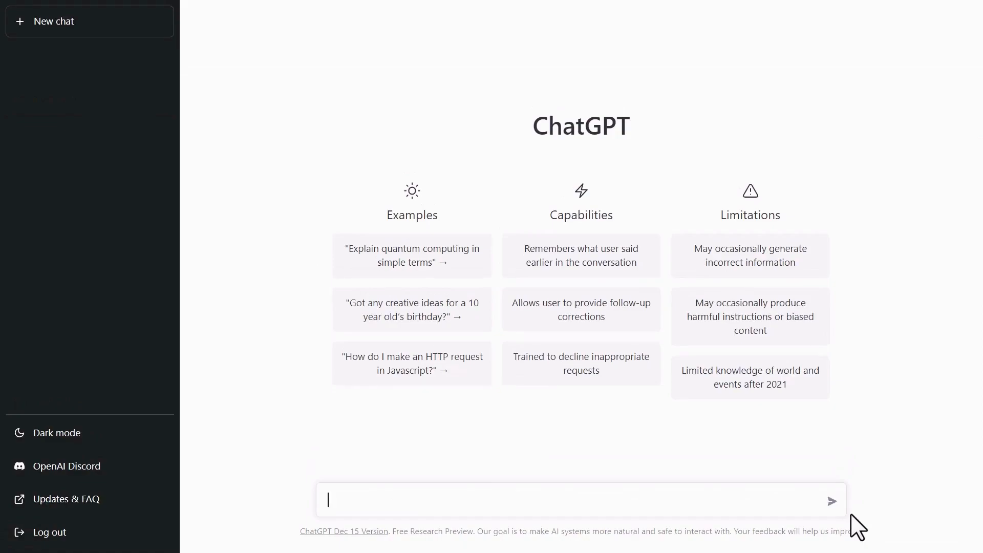
- Ask ChatGPT '60+60x5=?' and then 'Who is Elon Musk', sending each question
{"action": "type", "text": "6"}
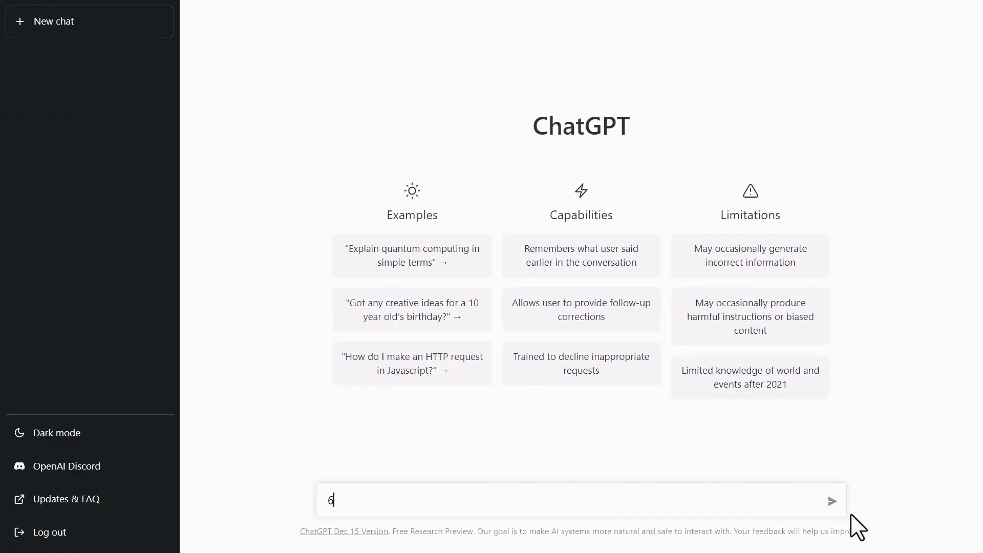
{"action": "type", "text": "0+60x5=?"}
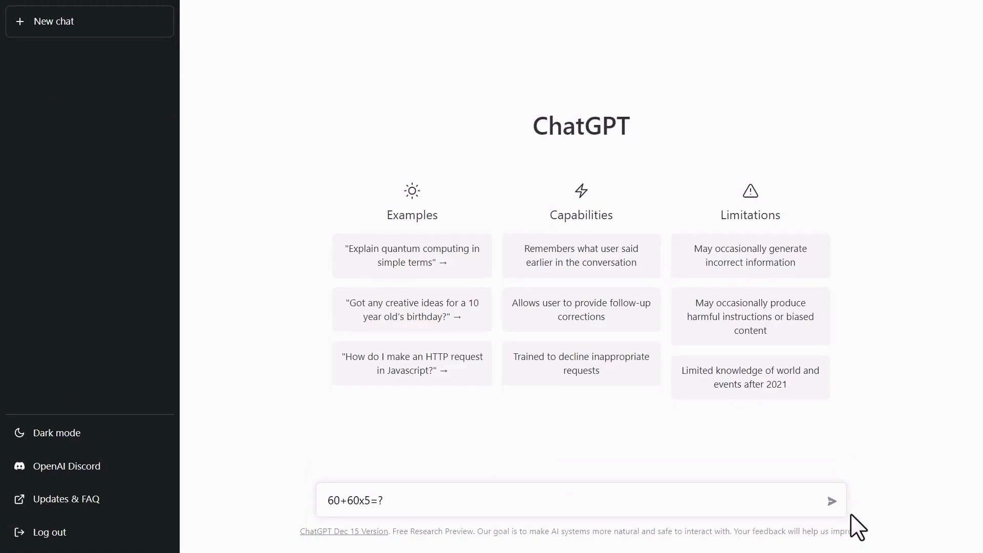
{"action": "left_click", "coordinate": [832, 501]}
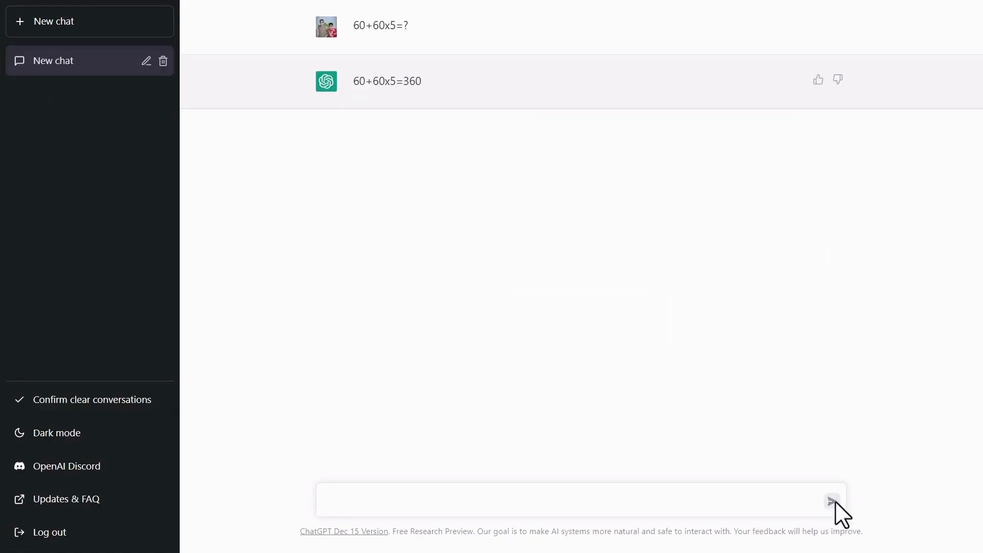
{"action": "type", "text": "Who is Elon Musk"}
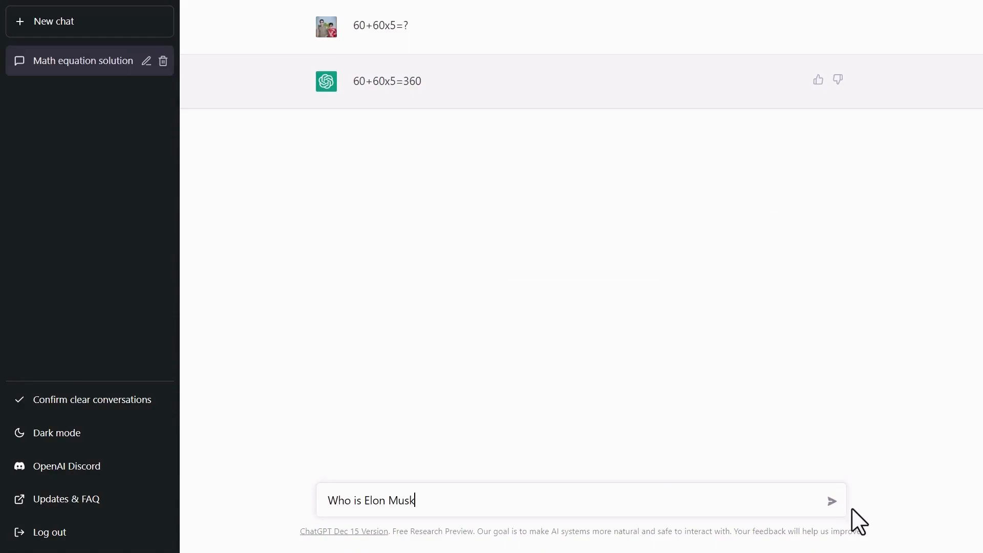
{"action": "left_click", "coordinate": [832, 501]}
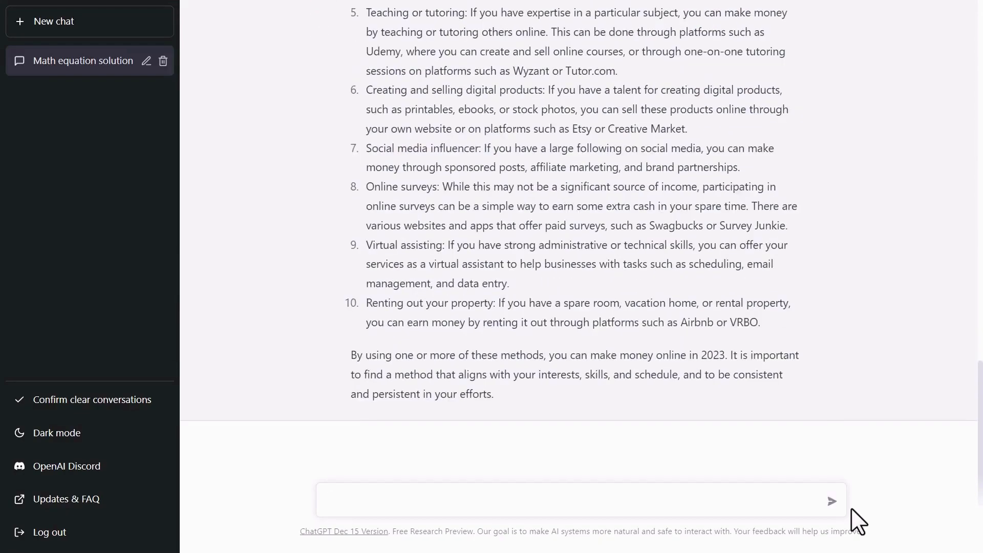
{"action": "mouse_move", "coordinate": [891, 417]}
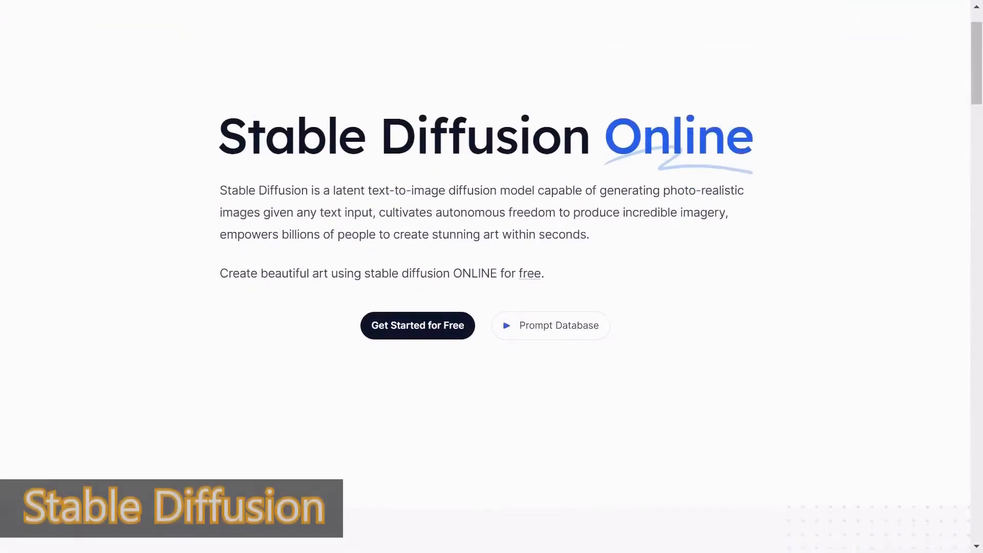
- Scroll through Stable Diffusion Online's features, playground and prompt database sections
{"action": "scroll", "scroll_direction": "down", "scroll_amount": 3}
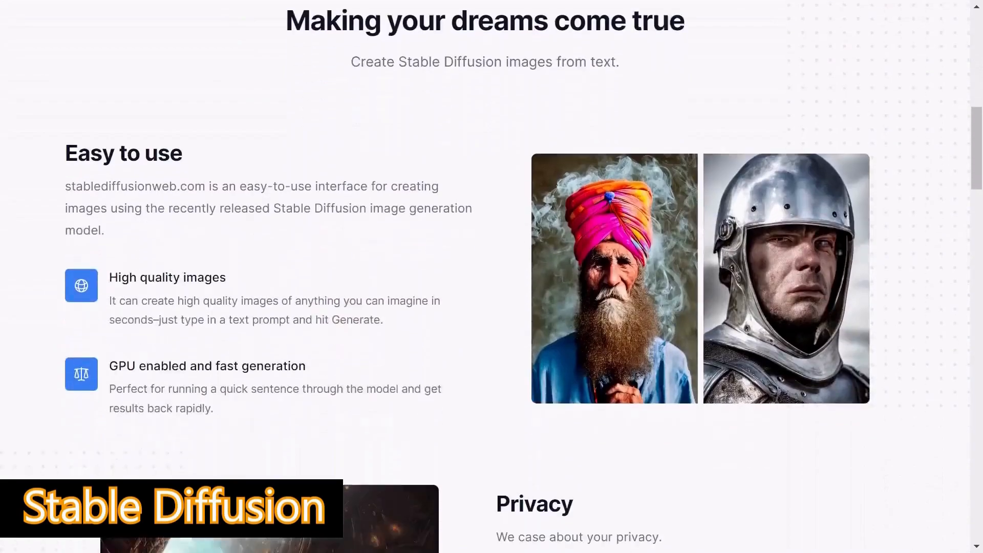
{"action": "scroll", "scroll_direction": "down", "scroll_amount": 3}
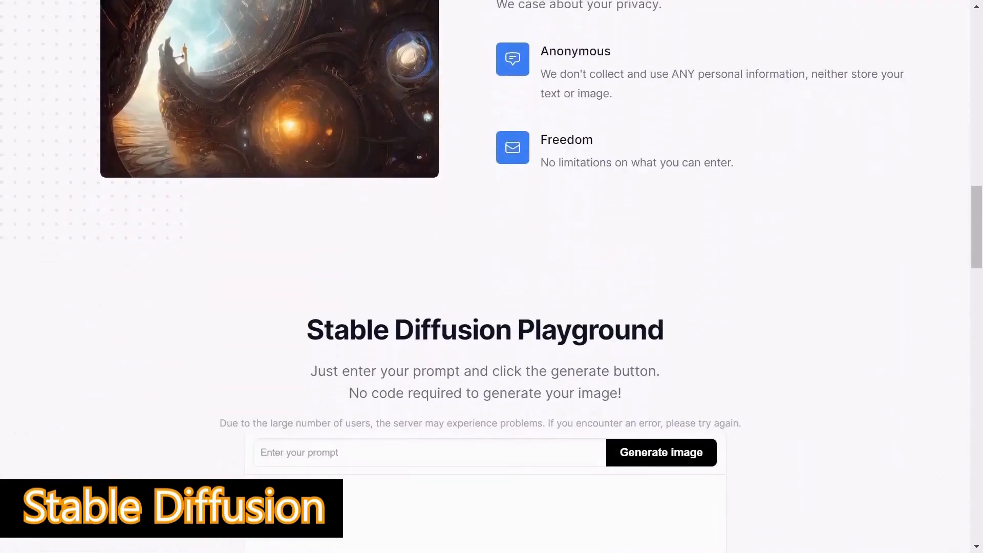
{"action": "scroll", "scroll_direction": "down", "scroll_amount": 3}
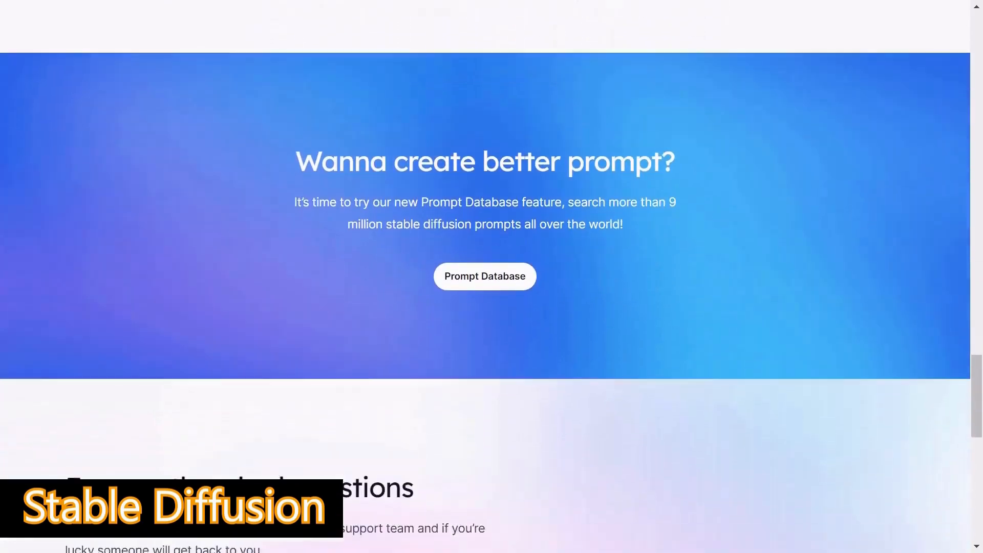
{"action": "scroll", "scroll_direction": "down", "scroll_amount": 3}
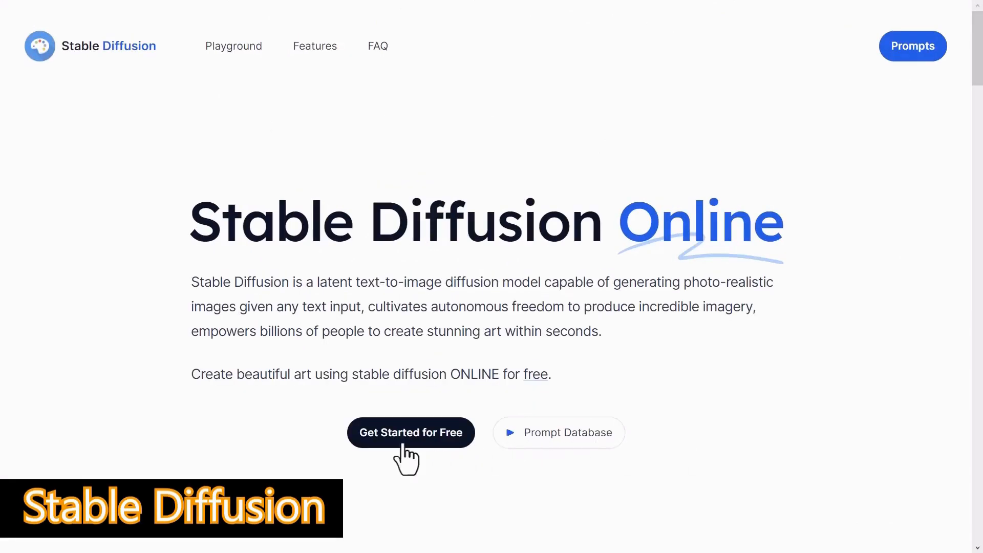
- Generate images for 'The Adirondacks at sunset during Fall.', then enter a cute grey cat prompt
{"action": "left_click", "coordinate": [411, 433]}
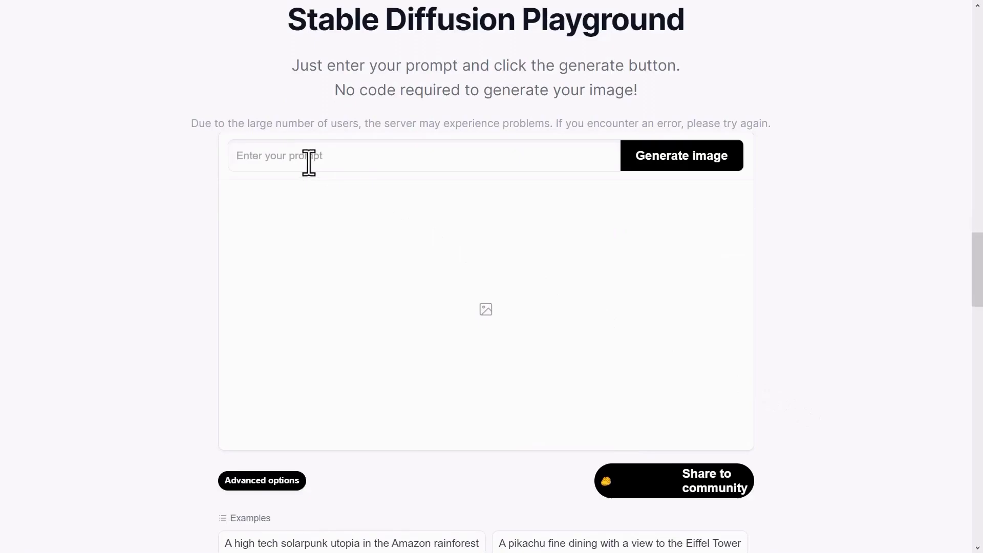
{"action": "type", "text": "The Adirondacks at sunset during Fall."}
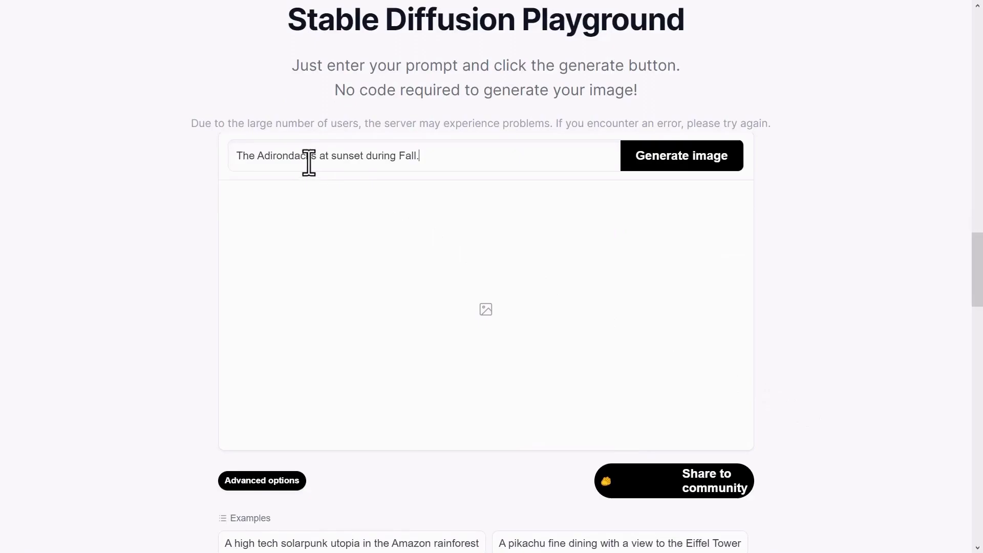
{"action": "left_click", "coordinate": [682, 156]}
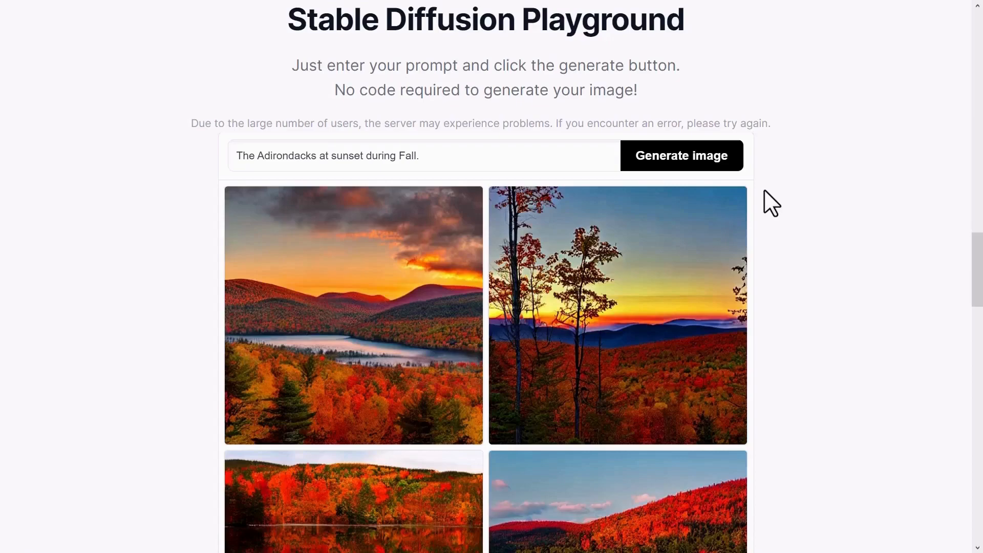
{"action": "scroll", "scroll_direction": "down", "scroll_amount": 3}
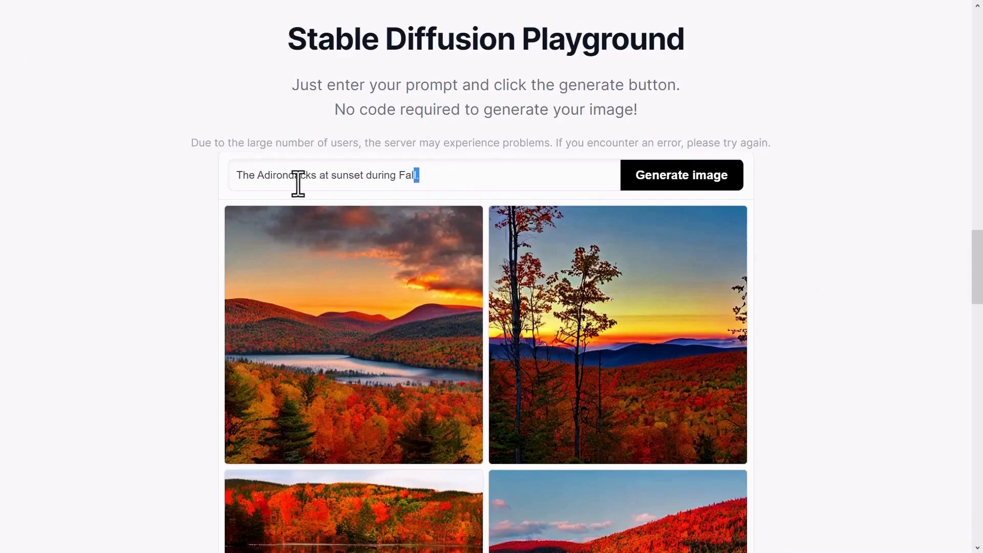
{"action": "type", "text": "Cute grey Cat with blue eyes, wearing a bowtie"}
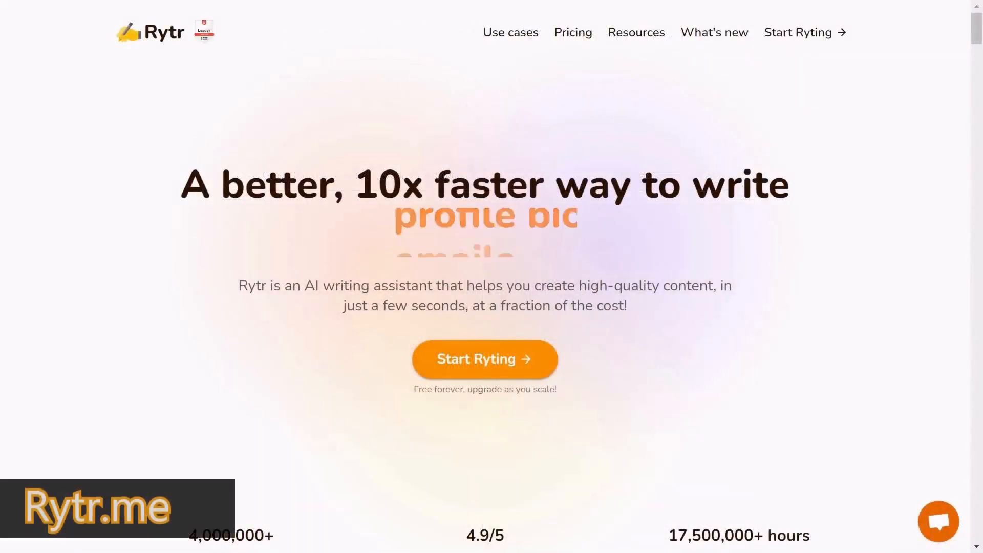
- Scroll through Rytr's writing features and integrations sections
{"action": "scroll", "scroll_direction": "down", "scroll_amount": 3}
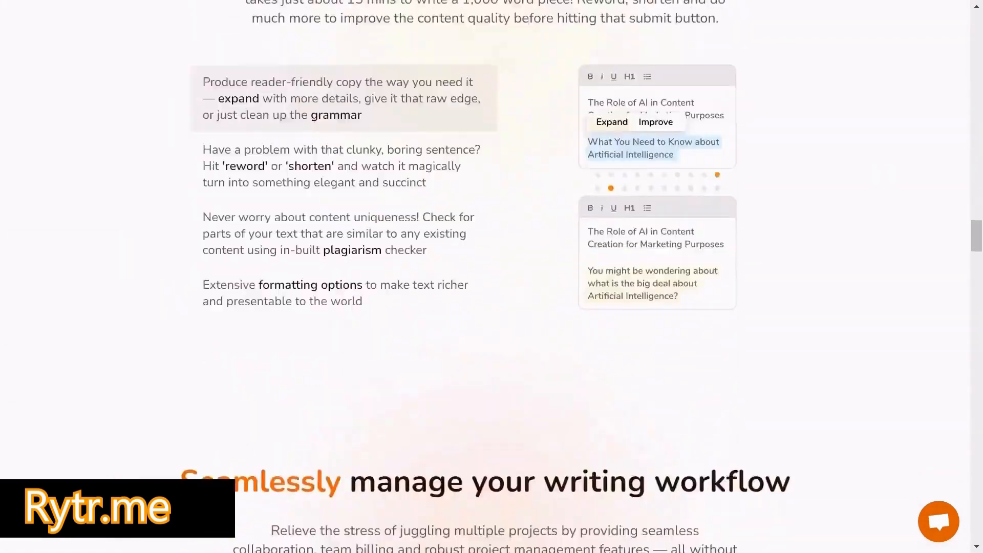
{"action": "scroll", "scroll_direction": "down", "scroll_amount": 3}
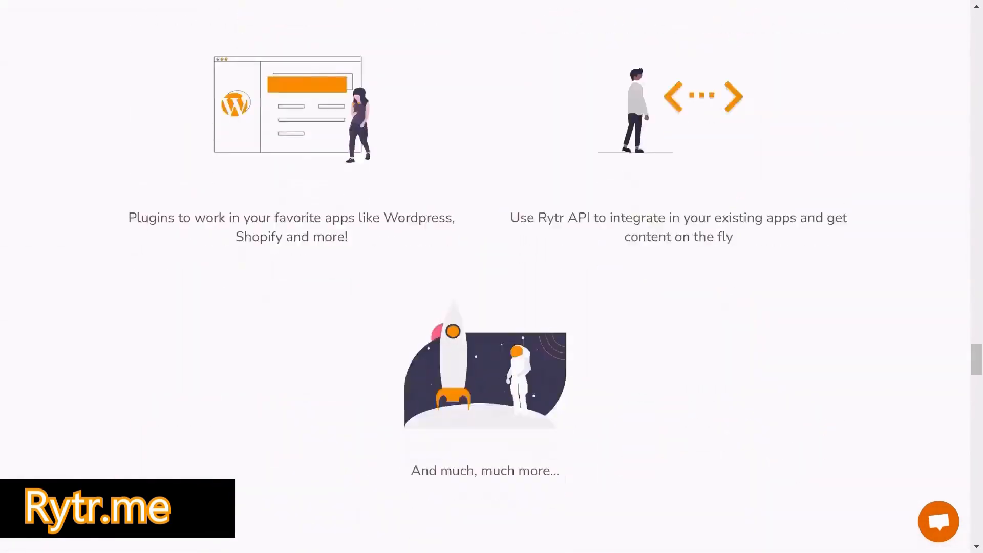
{"action": "scroll", "scroll_direction": "down", "scroll_amount": 3}
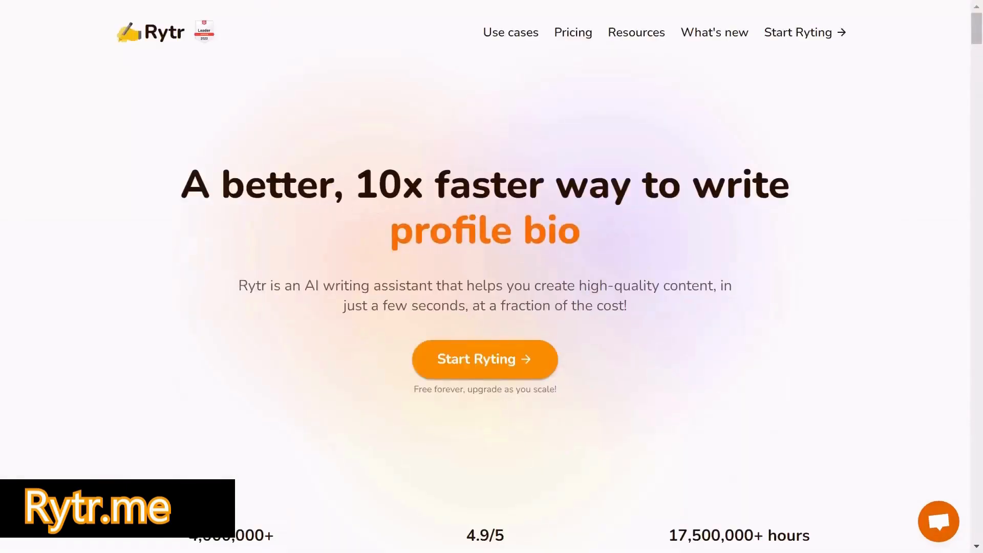
- Enter the Rytr writing workspace and keep US English as the output language
{"action": "left_click", "coordinate": [484, 359]}
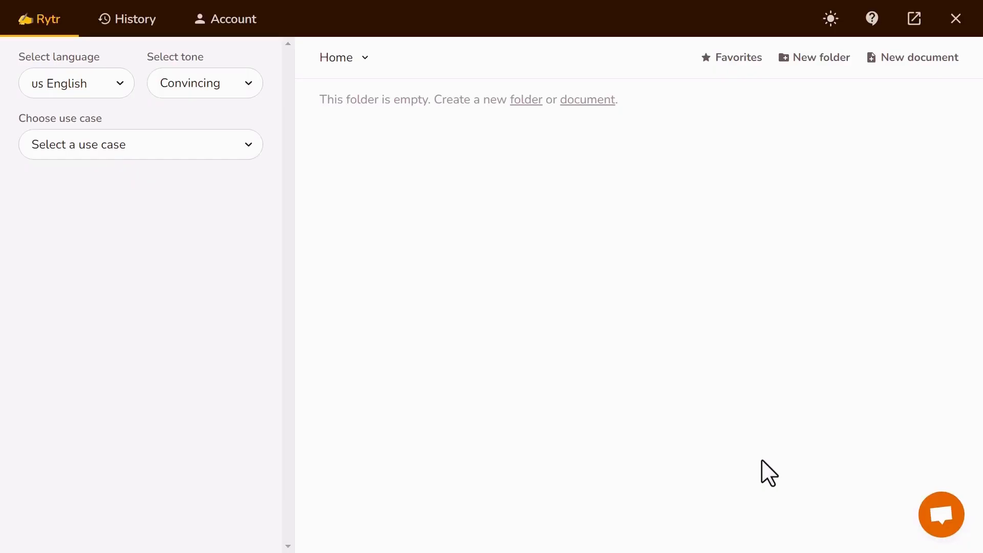
{"action": "left_click", "coordinate": [75, 83]}
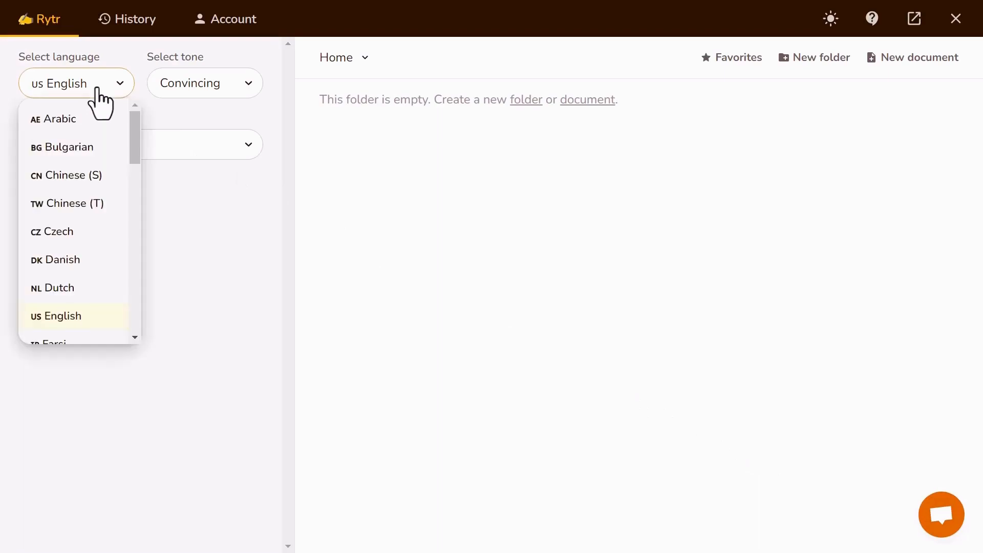
{"action": "left_click", "coordinate": [56, 316]}
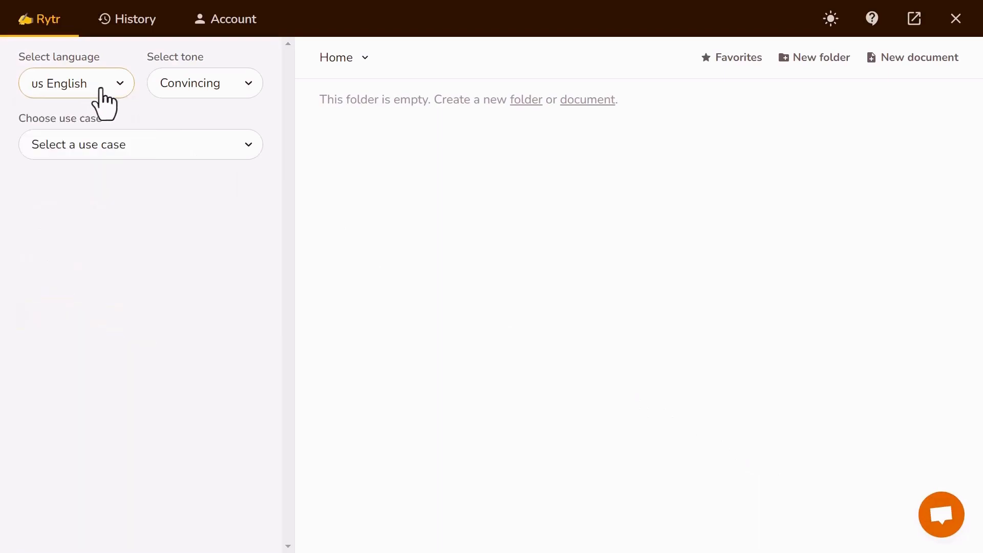
{"action": "mouse_move", "coordinate": [232, 154]}
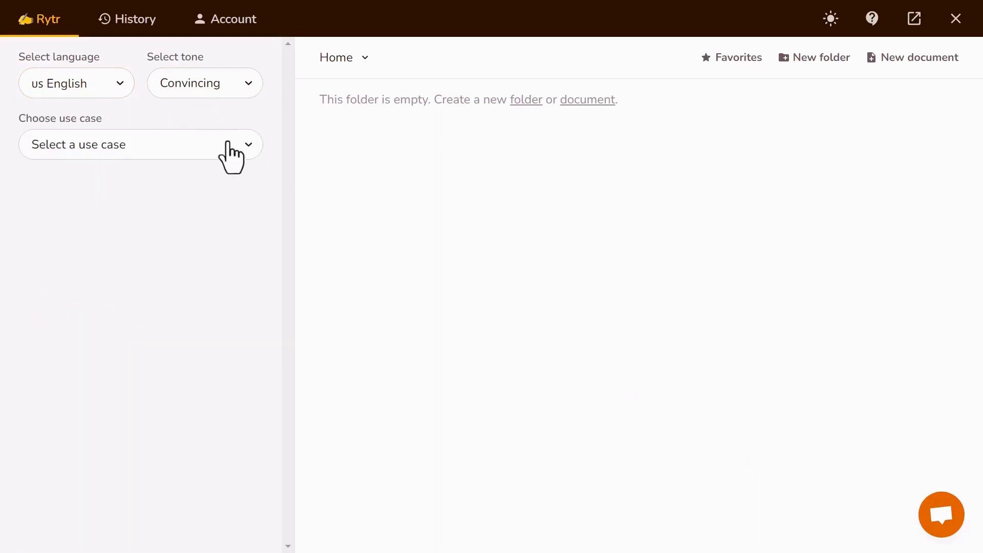
- Choose Email from the list of writing use cases
{"action": "left_click", "coordinate": [141, 144]}
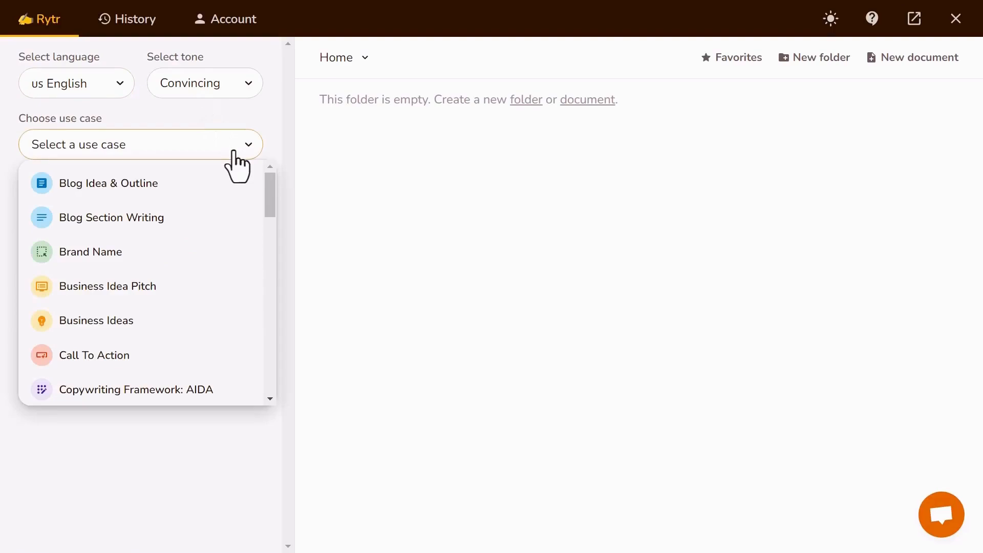
{"action": "scroll", "scroll_direction": "down", "scroll_amount": 3}
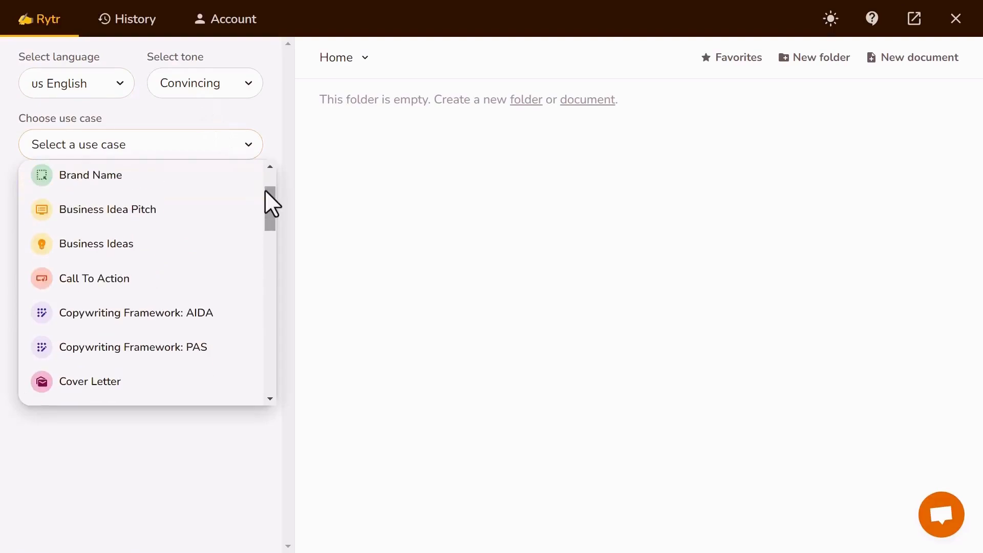
{"action": "scroll", "scroll_direction": "down", "scroll_amount": 3}
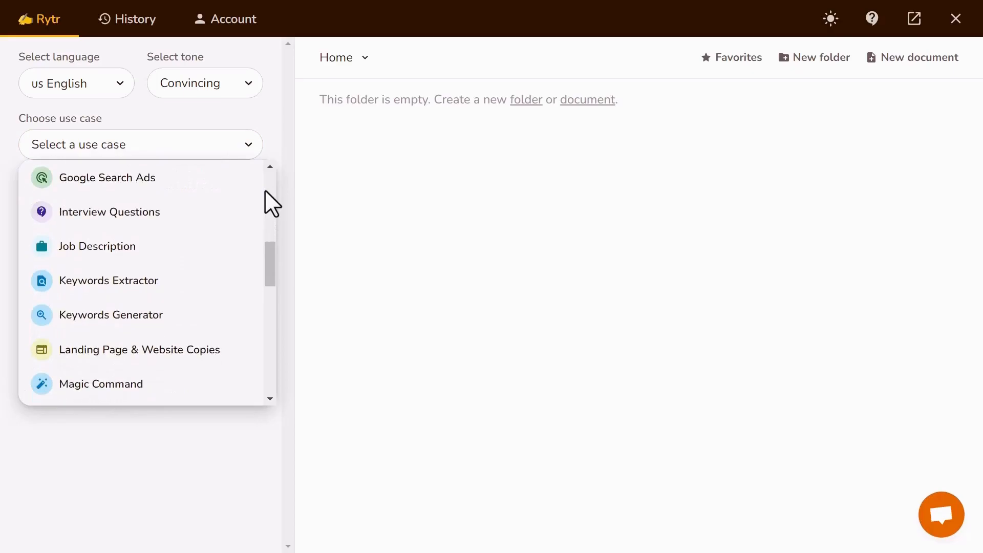
{"action": "scroll", "scroll_direction": "down", "scroll_amount": 3}
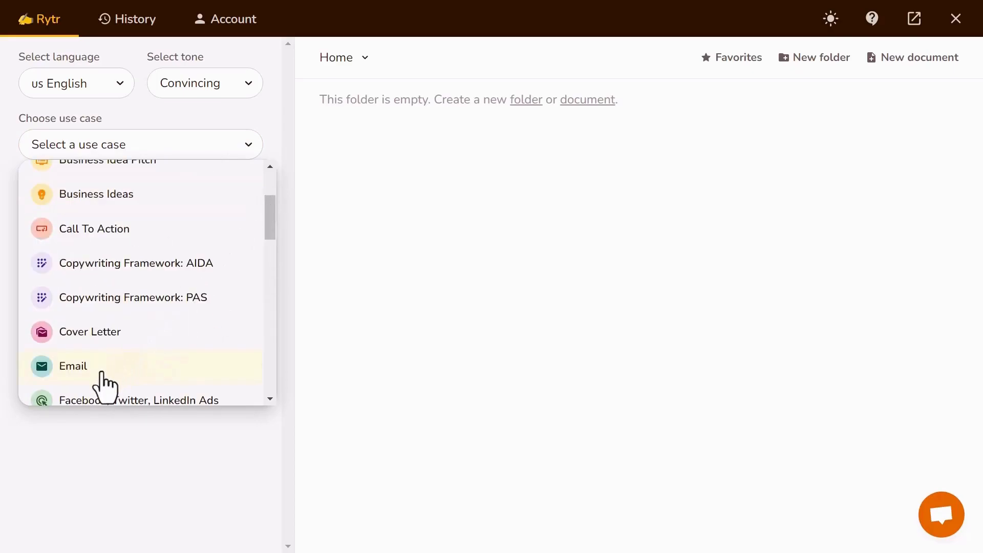
{"action": "left_click", "coordinate": [73, 366]}
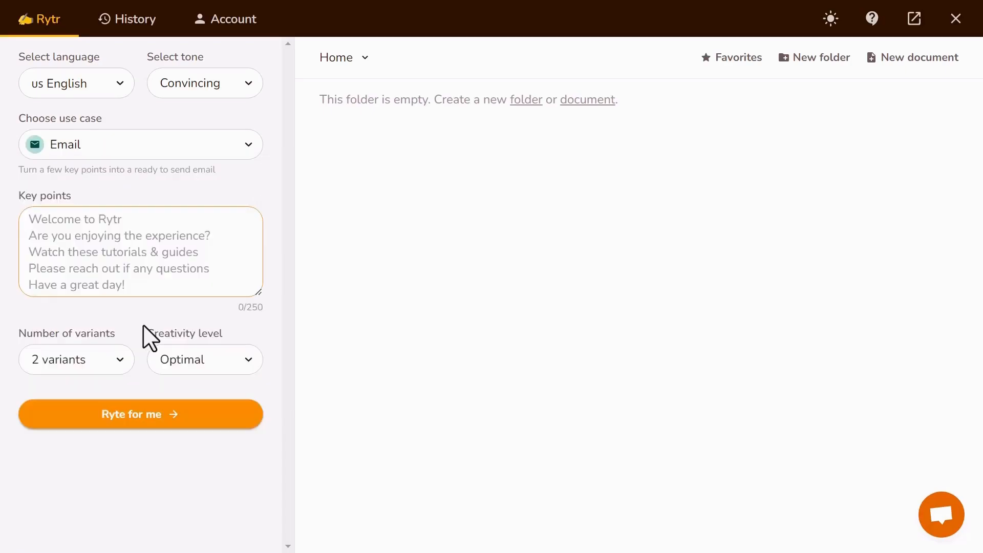
- Create the Email document and generate a follow-up email with 1 variant and Optimal creativity
{"action": "left_click", "coordinate": [917, 57]}
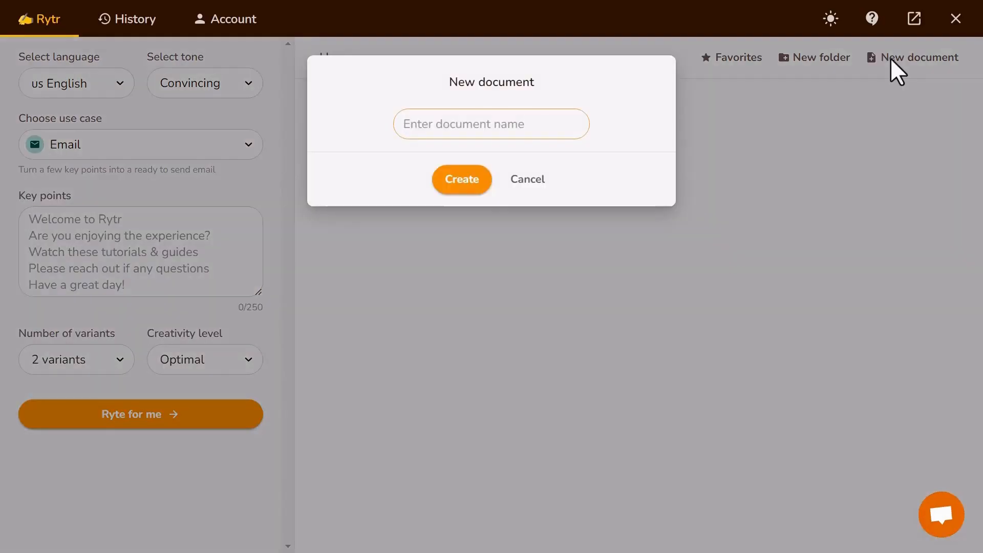
{"action": "left_click", "coordinate": [460, 179]}
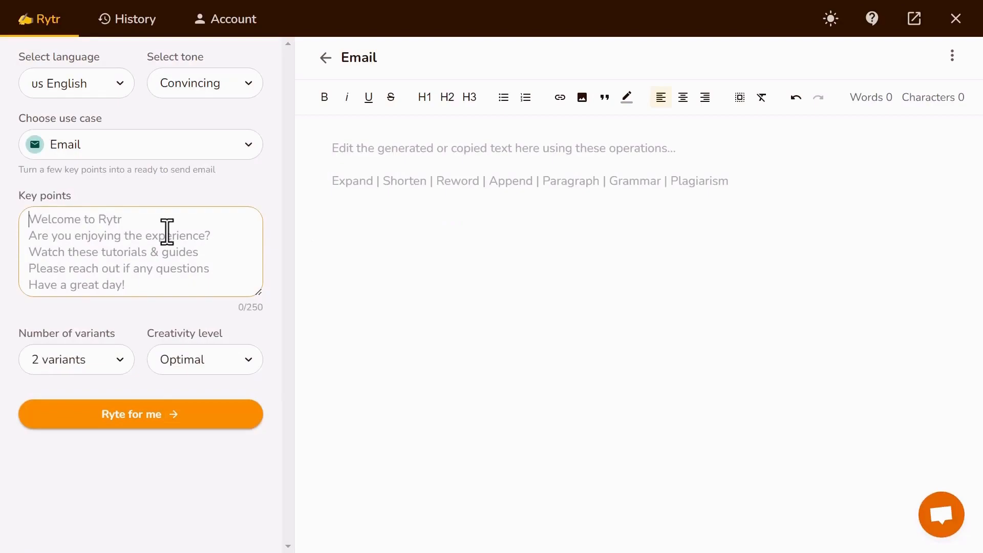
{"action": "left_click", "coordinate": [76, 359]}
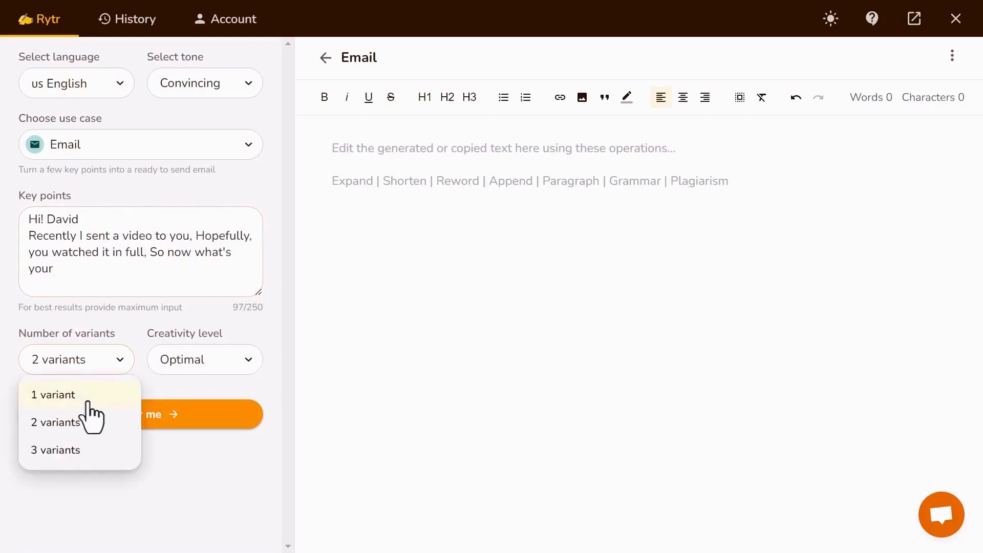
{"action": "left_click", "coordinate": [55, 394]}
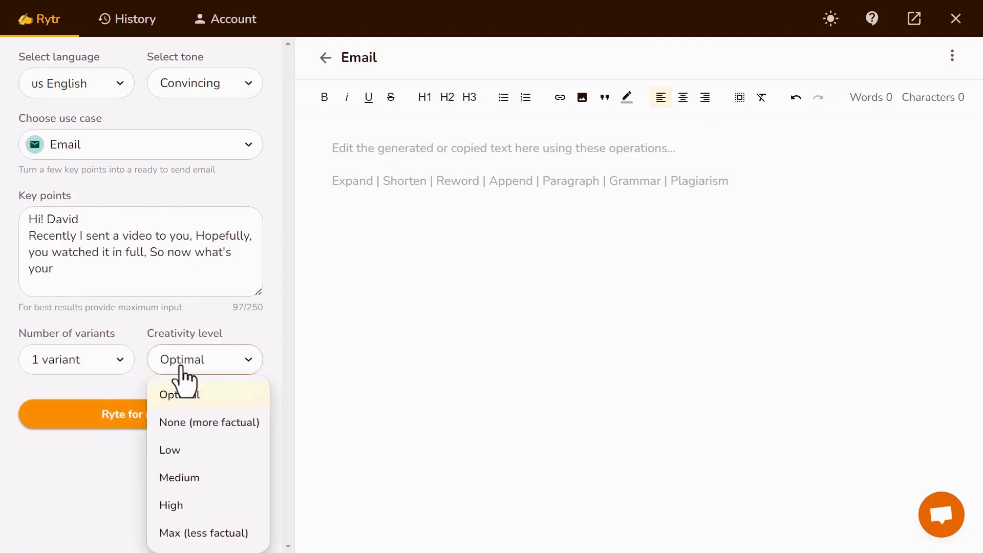
{"action": "left_click", "coordinate": [140, 414]}
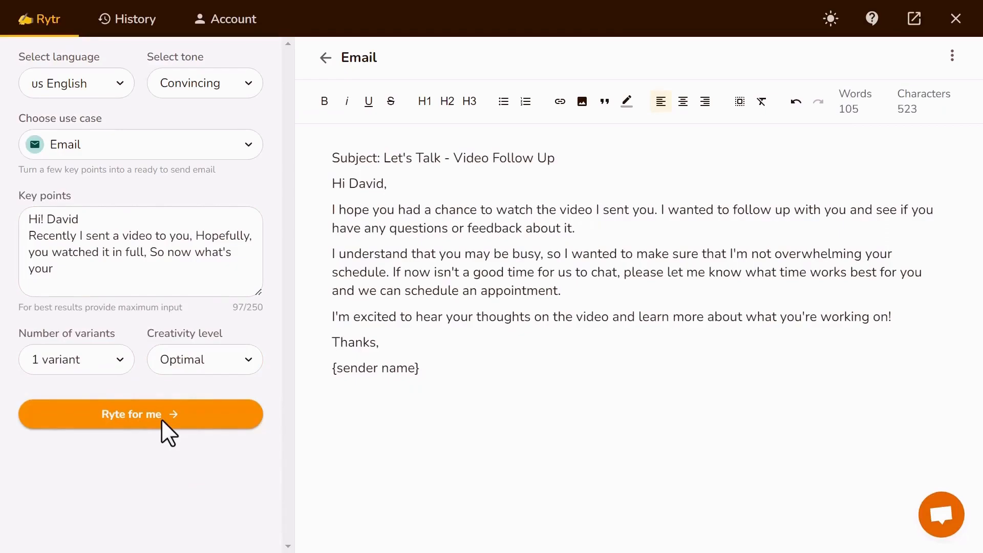
{"action": "left_click", "coordinate": [325, 57]}
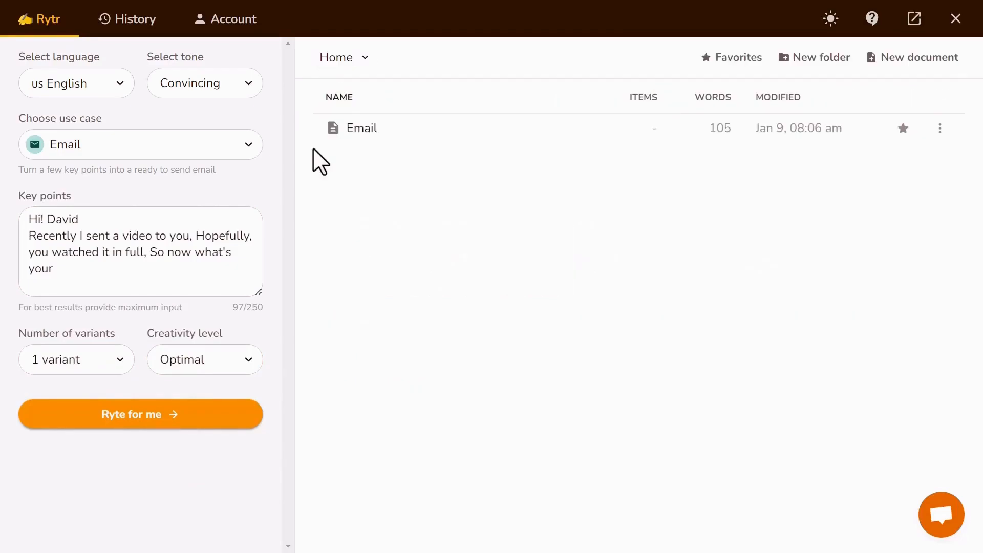
{"action": "left_click", "coordinate": [140, 145]}
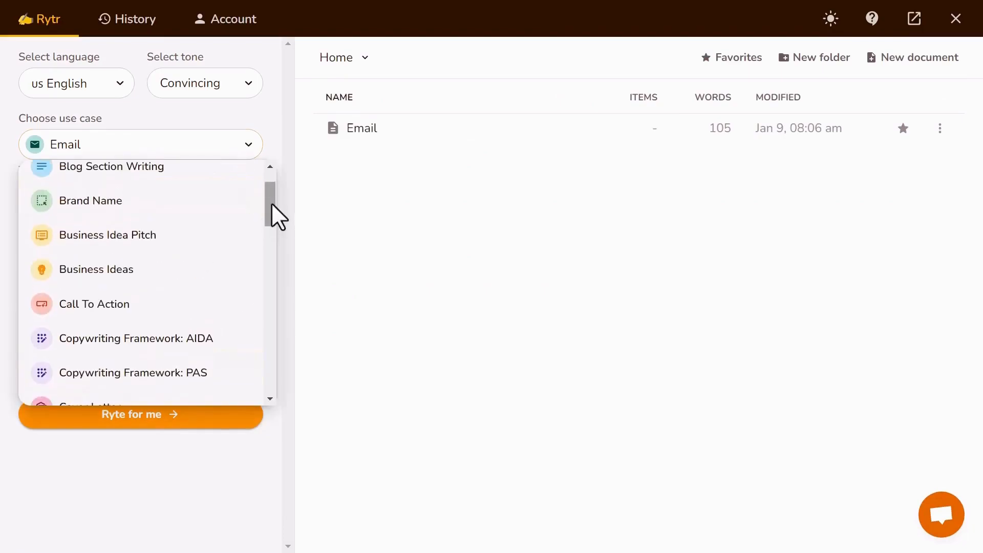
- Generate a blog section on 'Make money online' in three variants with Blog Section Writing
{"action": "left_click", "coordinate": [112, 166]}
{"action": "type", "text": "How "}
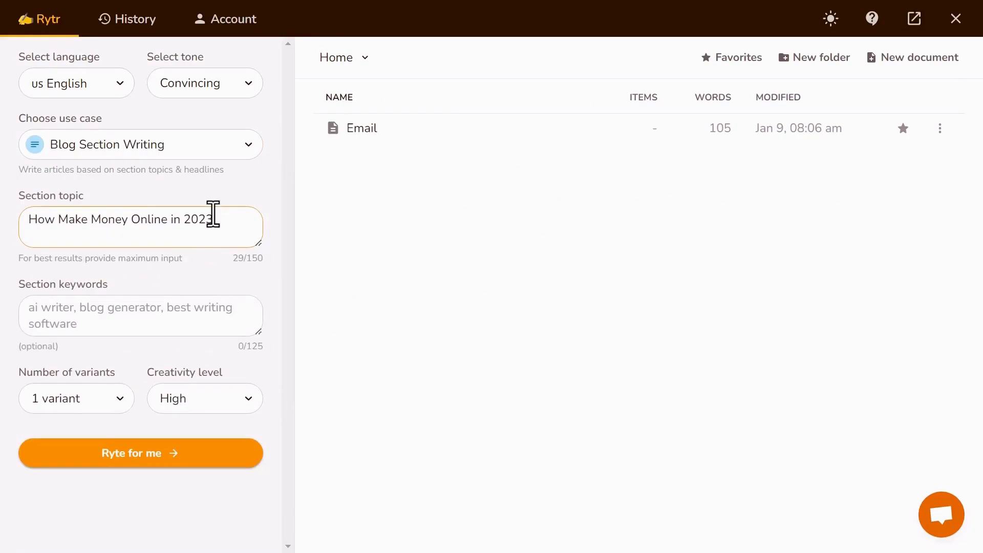
{"action": "type", "text": "Make money online"}
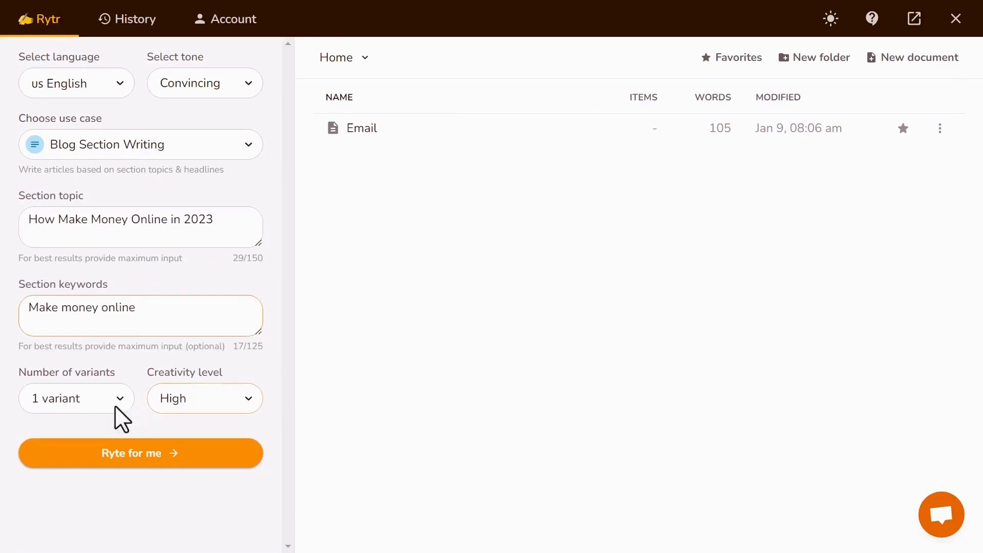
{"action": "left_click", "coordinate": [75, 398]}
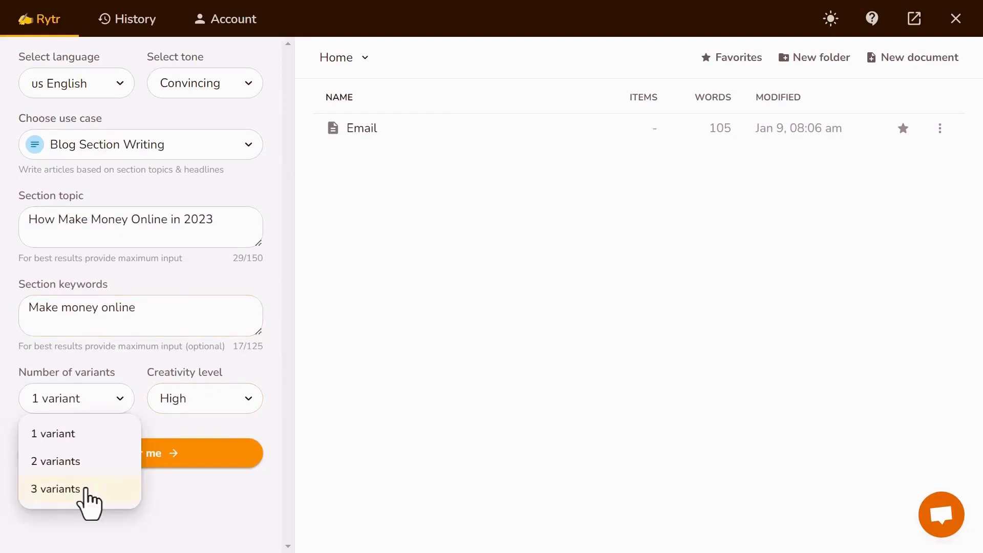
{"action": "left_click", "coordinate": [56, 490]}
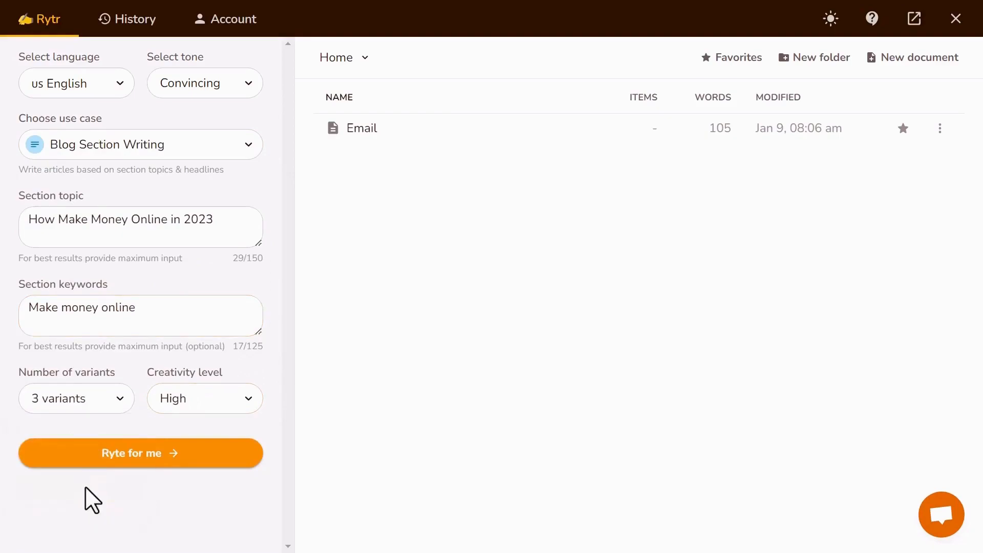
{"action": "mouse_move", "coordinate": [190, 428]}
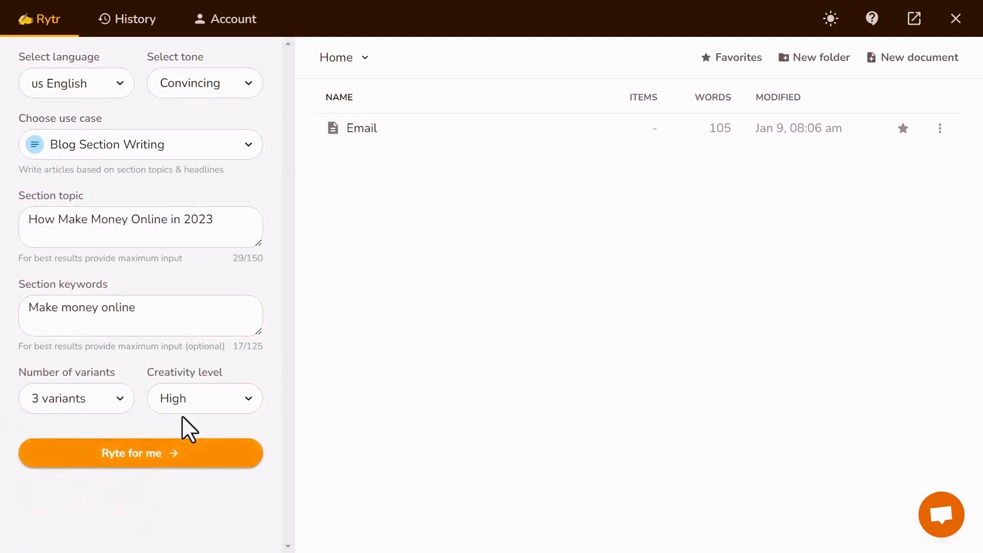
{"action": "left_click", "coordinate": [140, 453]}
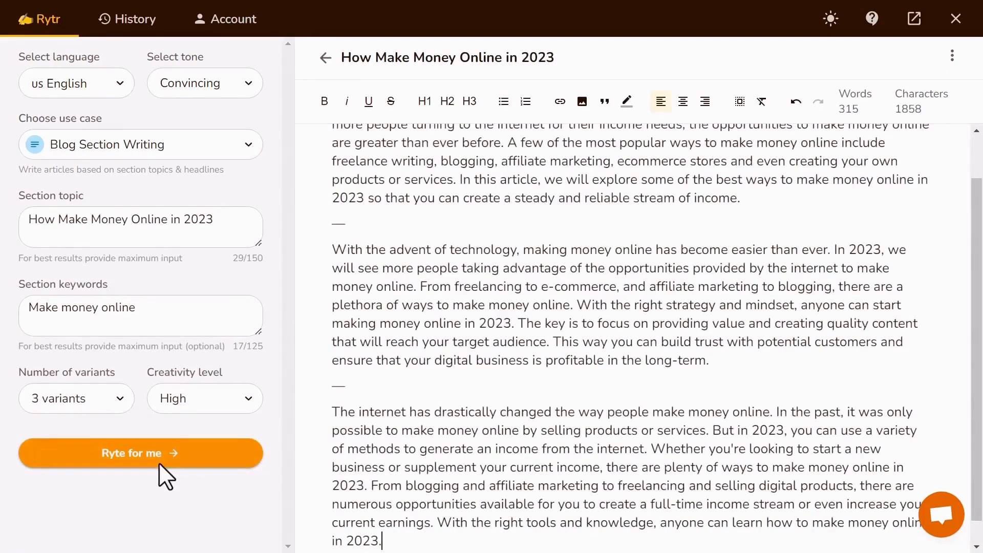
{"action": "left_click", "coordinate": [140, 452]}
{"action": "type", "text": "Make Money Online"}
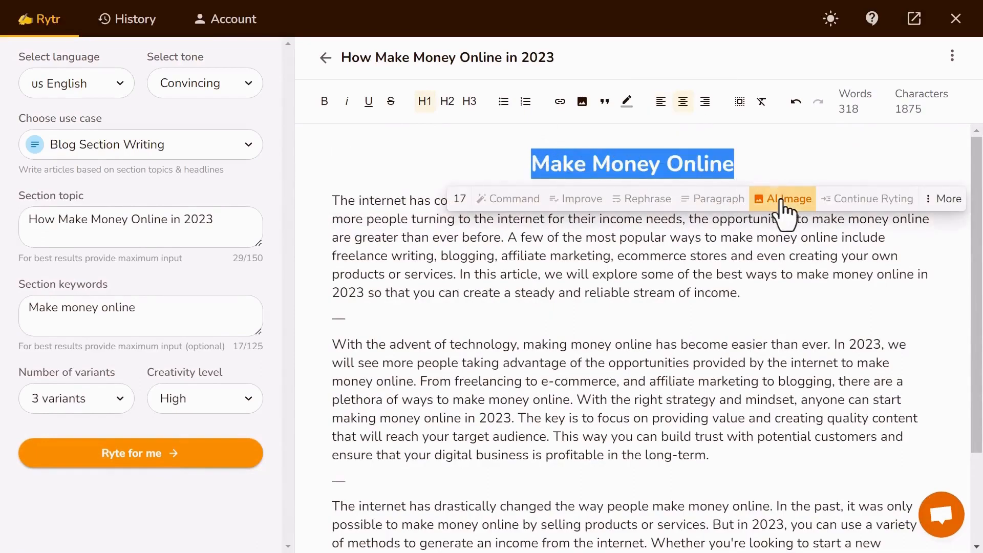
{"action": "mouse_move", "coordinate": [793, 198]}
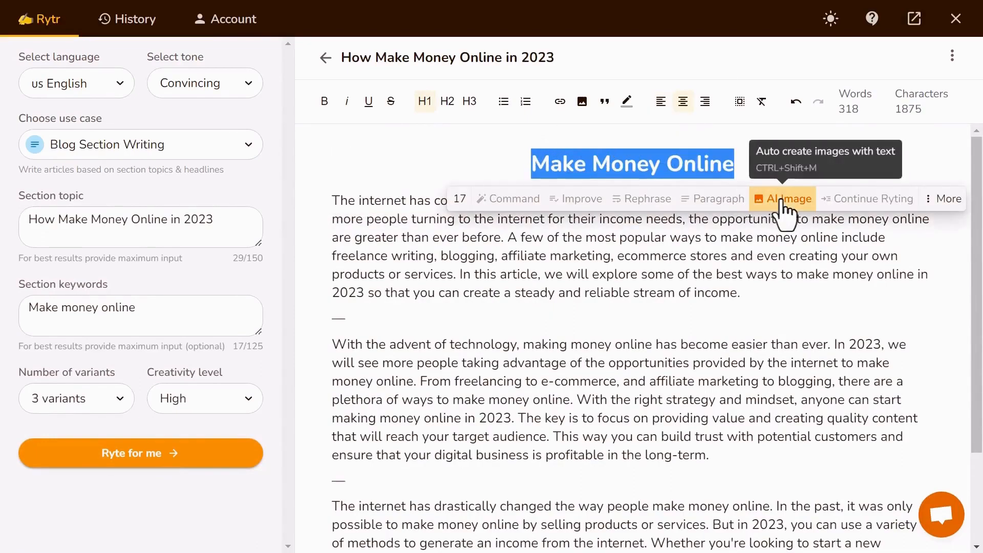
- Insert an AI-generated image from the Make Money Online heading into the document
{"action": "left_click", "coordinate": [785, 199]}
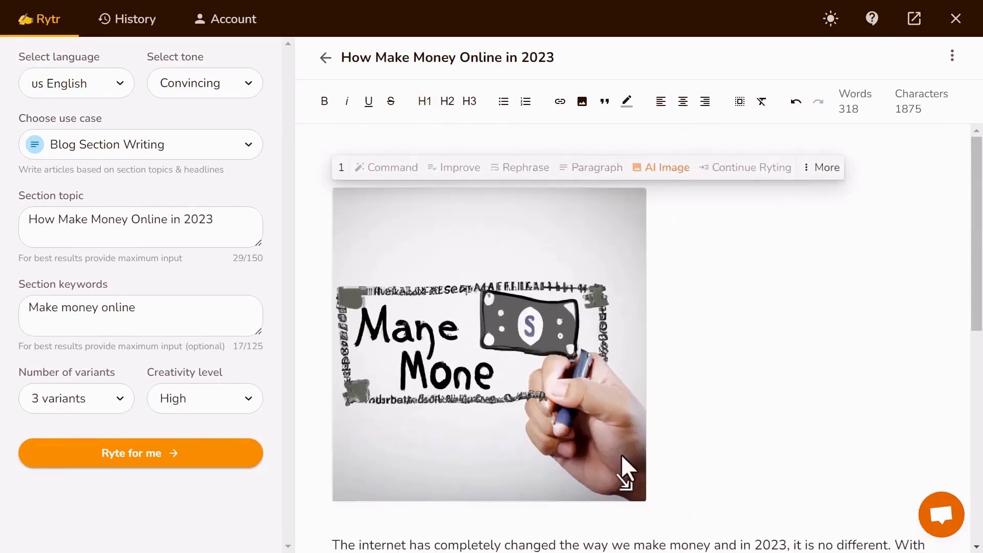
{"action": "left_click", "coordinate": [127, 18]}
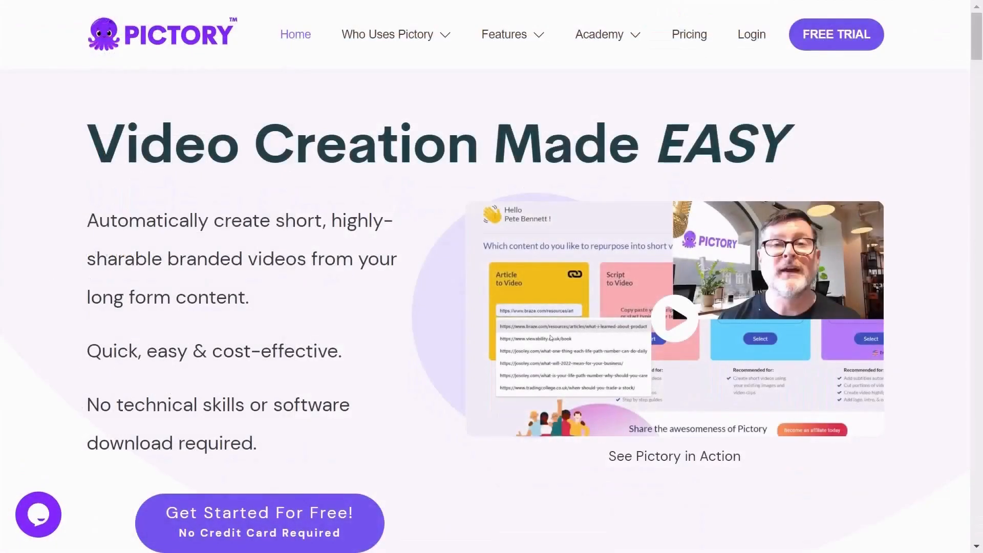
{"action": "scroll", "scroll_direction": "down", "scroll_amount": 3}
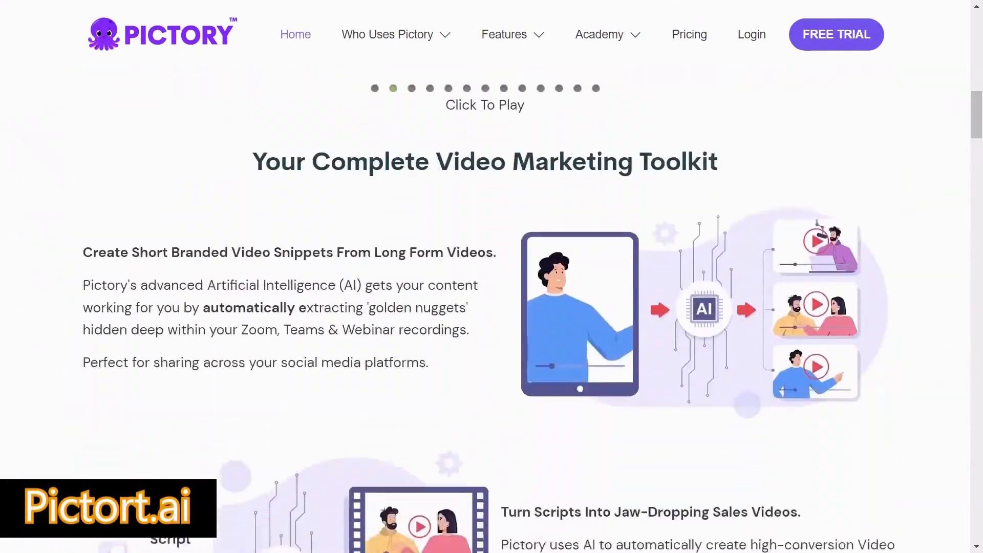
{"action": "scroll", "scroll_direction": "down", "scroll_amount": 3}
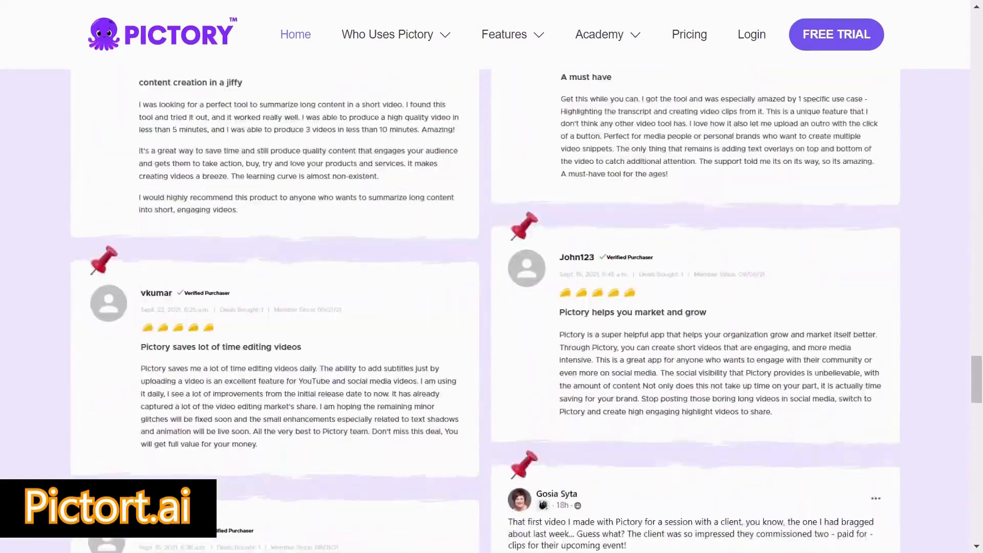
{"action": "scroll", "scroll_direction": "down", "scroll_amount": 3}
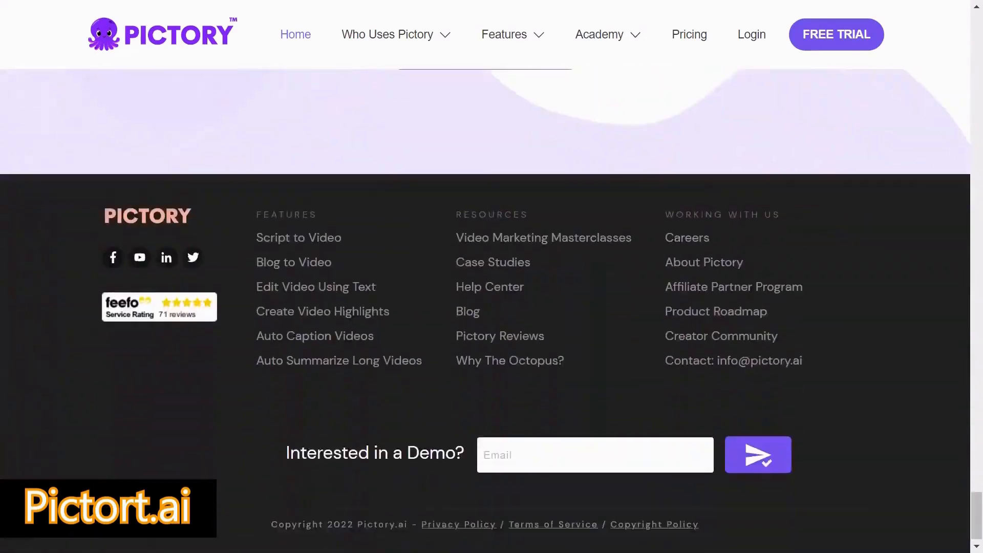
{"action": "scroll", "scroll_direction": "up", "scroll_amount": 3}
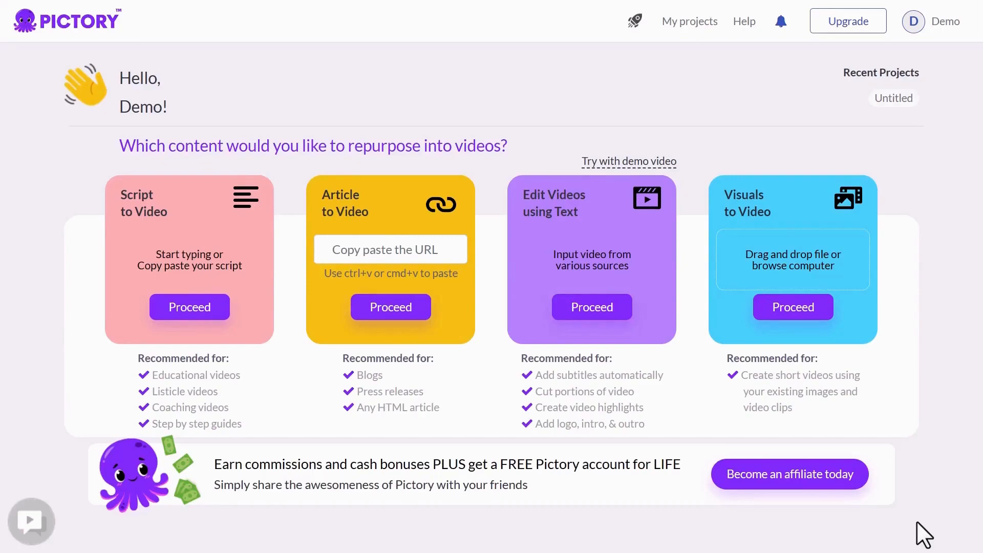
{"action": "mouse_move", "coordinate": [191, 344]}
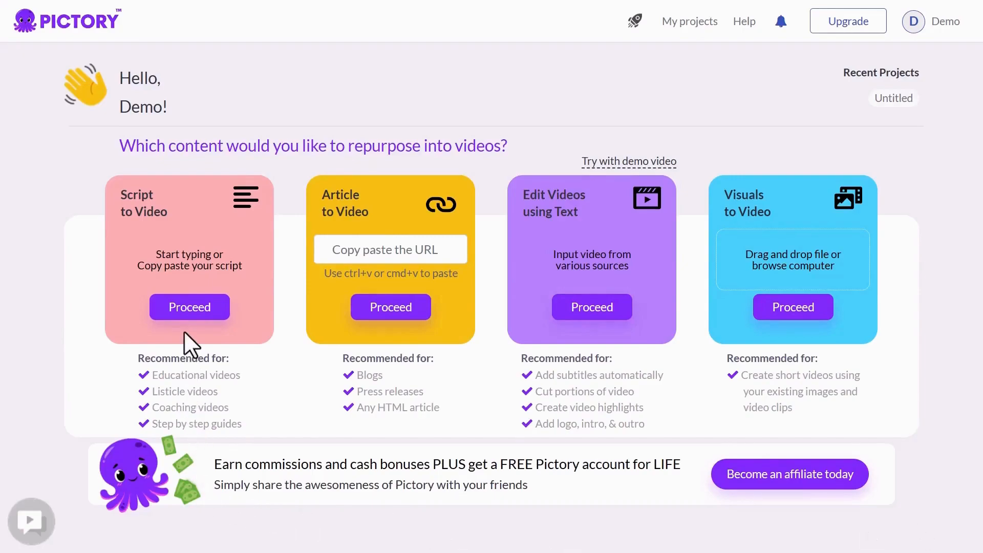
- Start a Script to Video project, accept the Youtube script and browse the template gallery
{"action": "left_click", "coordinate": [189, 307]}
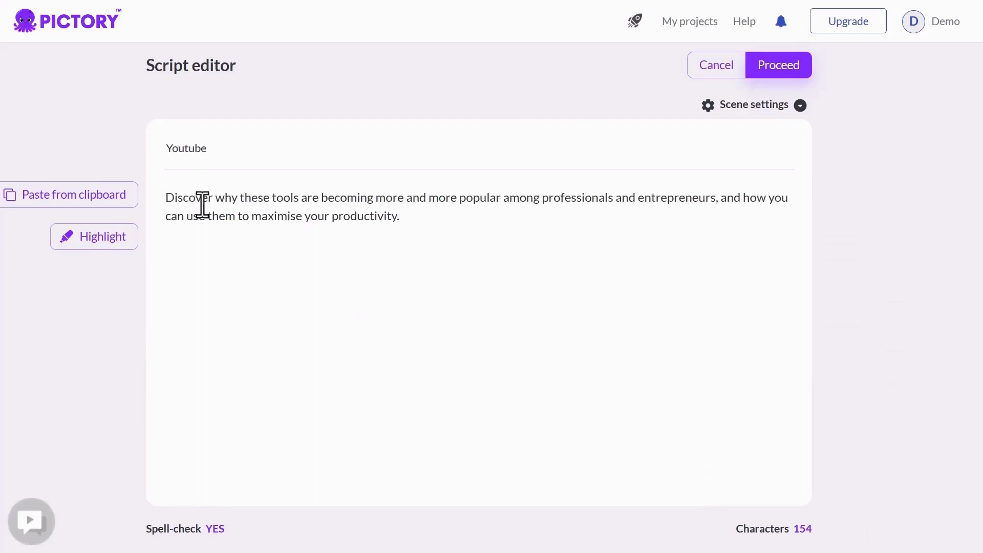
{"action": "left_click", "coordinate": [778, 65]}
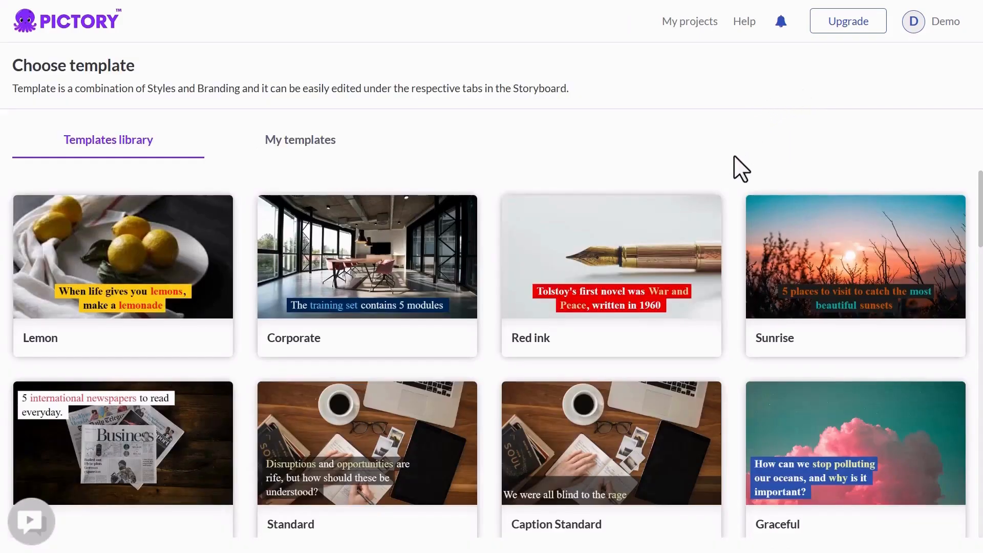
{"action": "mouse_move", "coordinate": [288, 185]}
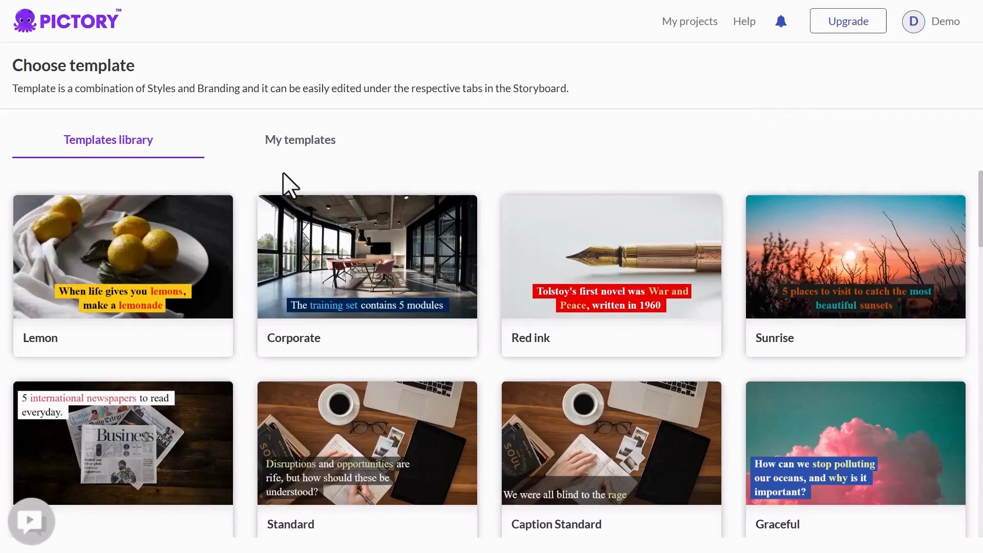
{"action": "scroll", "scroll_direction": "down", "scroll_amount": 3}
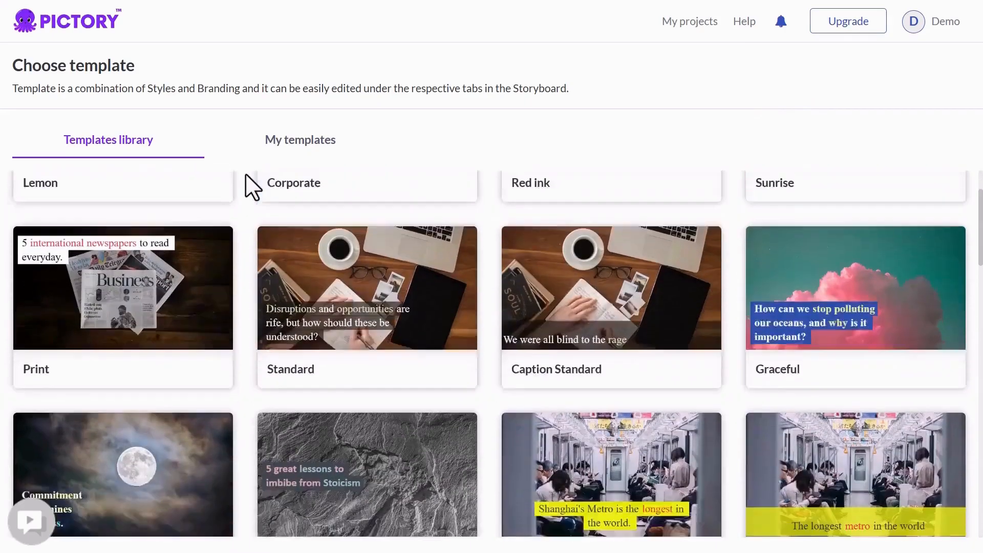
{"action": "scroll", "scroll_direction": "down", "scroll_amount": 3}
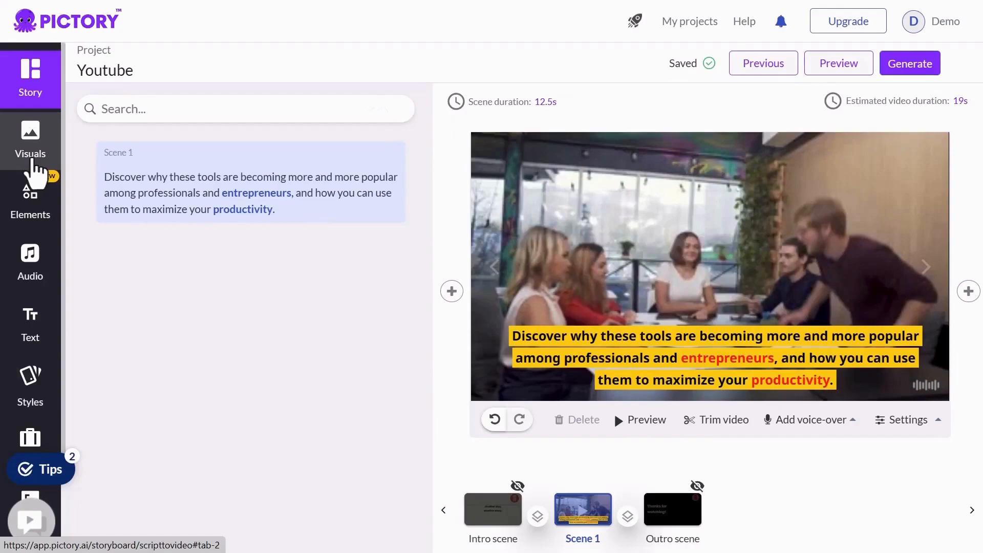
- Browse the scene's Visuals library, textures and uploaded media
{"action": "left_click", "coordinate": [31, 138]}
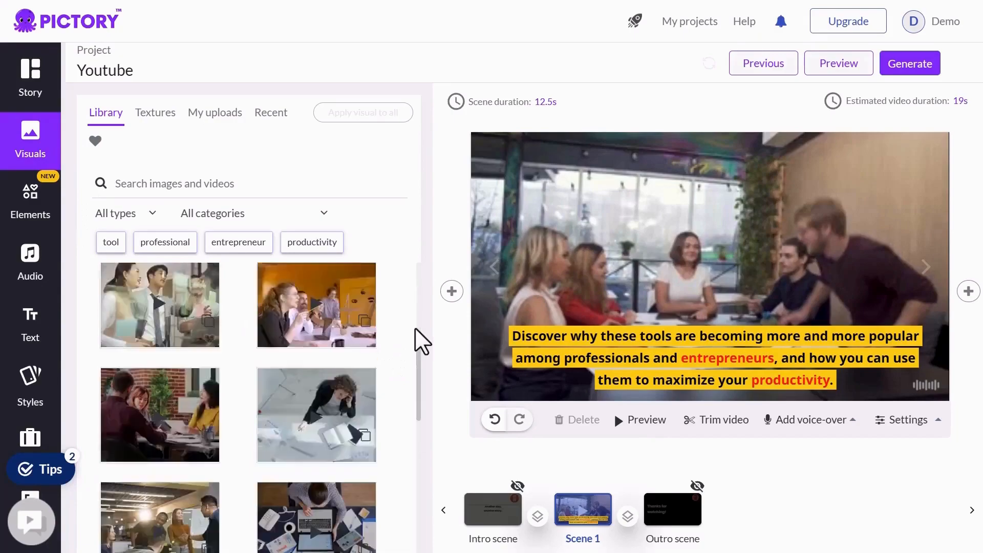
{"action": "left_click", "coordinate": [155, 113]}
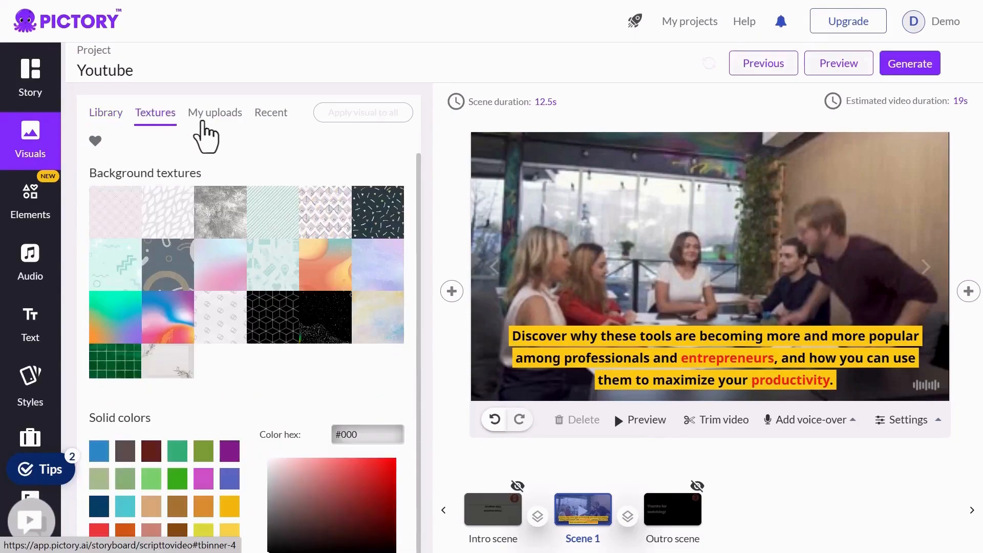
{"action": "left_click", "coordinate": [214, 112]}
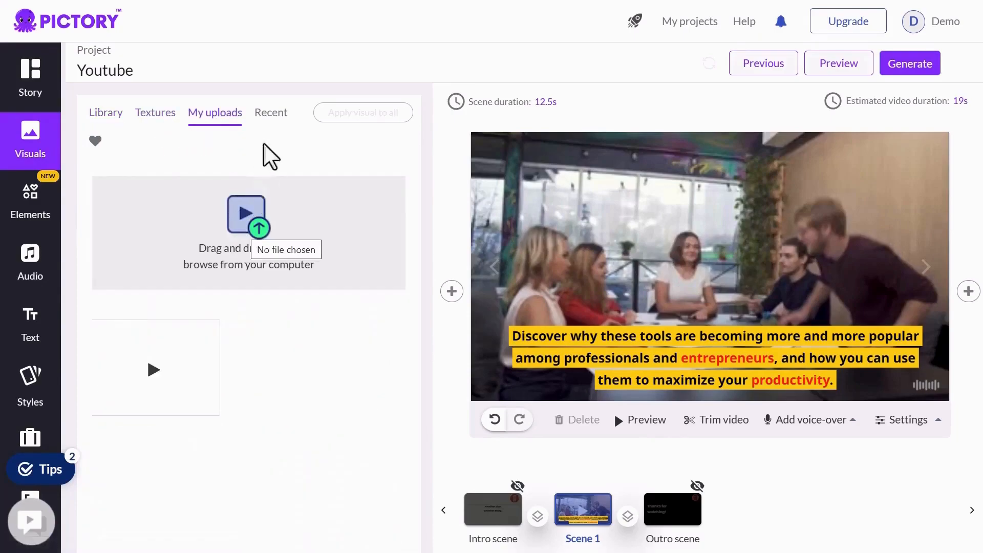
- Browse the Elements stickers, background music tracks and text options
{"action": "left_click", "coordinate": [31, 202]}
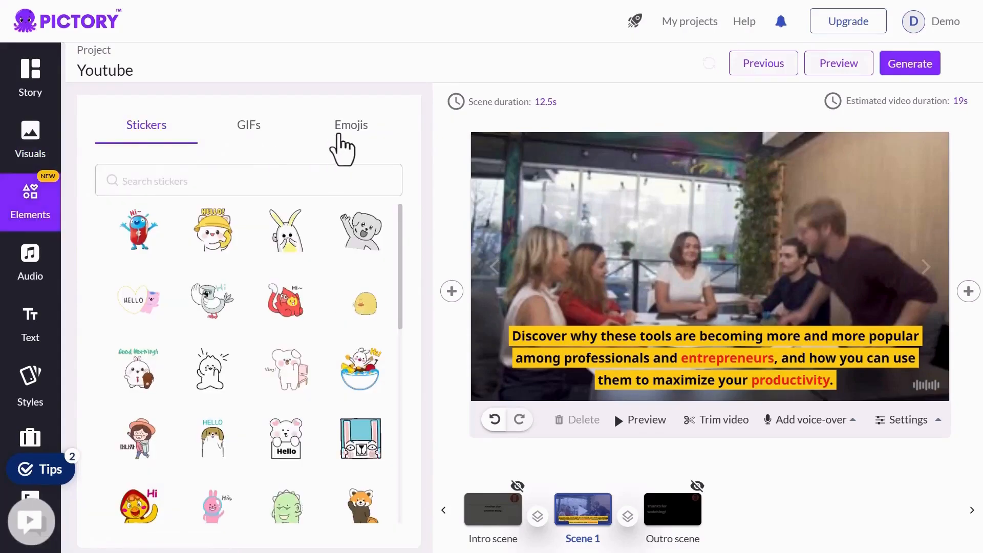
{"action": "left_click", "coordinate": [30, 257]}
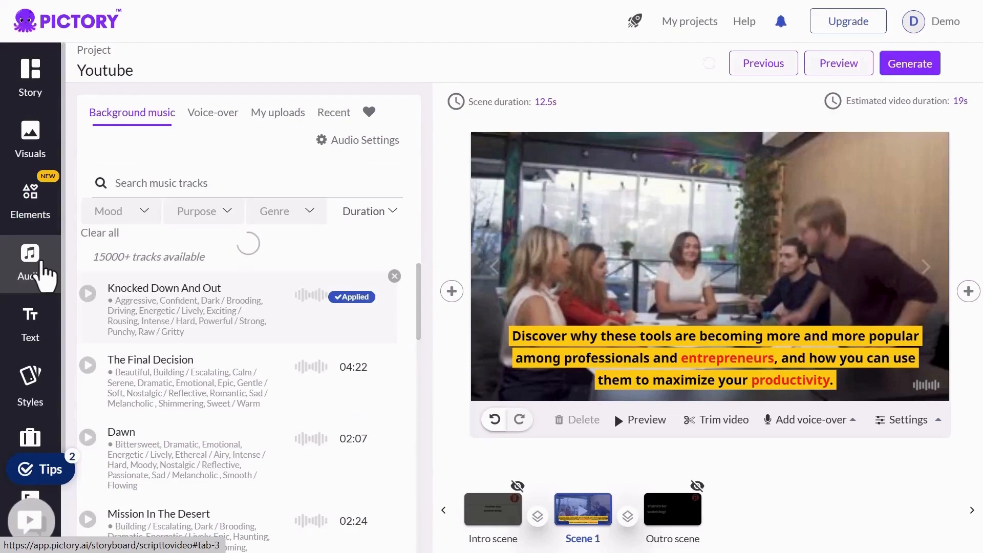
{"action": "left_click", "coordinate": [30, 324]}
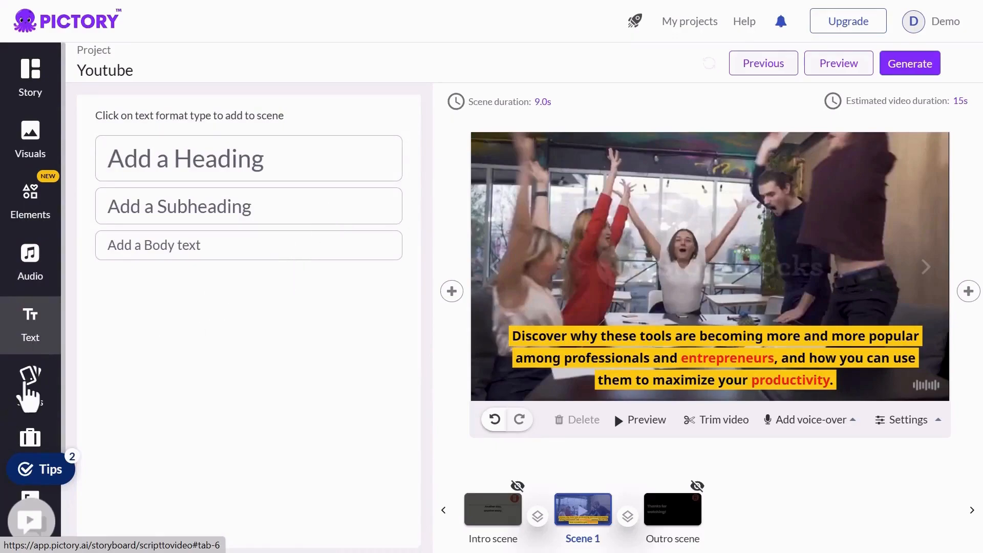
- View the style presets, enable intro and outro scenes and show intro branding settings
{"action": "left_click", "coordinate": [29, 385]}
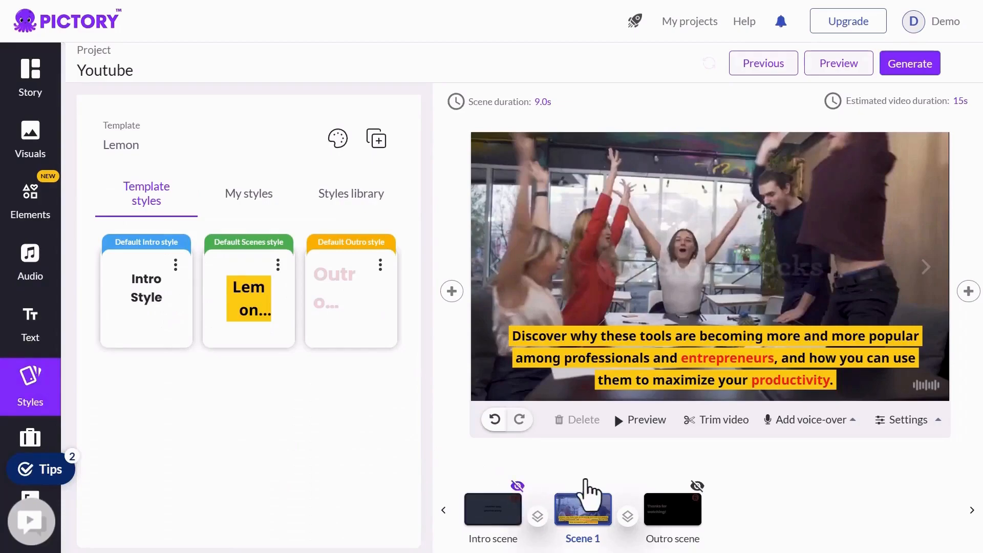
{"action": "left_click", "coordinate": [30, 364]}
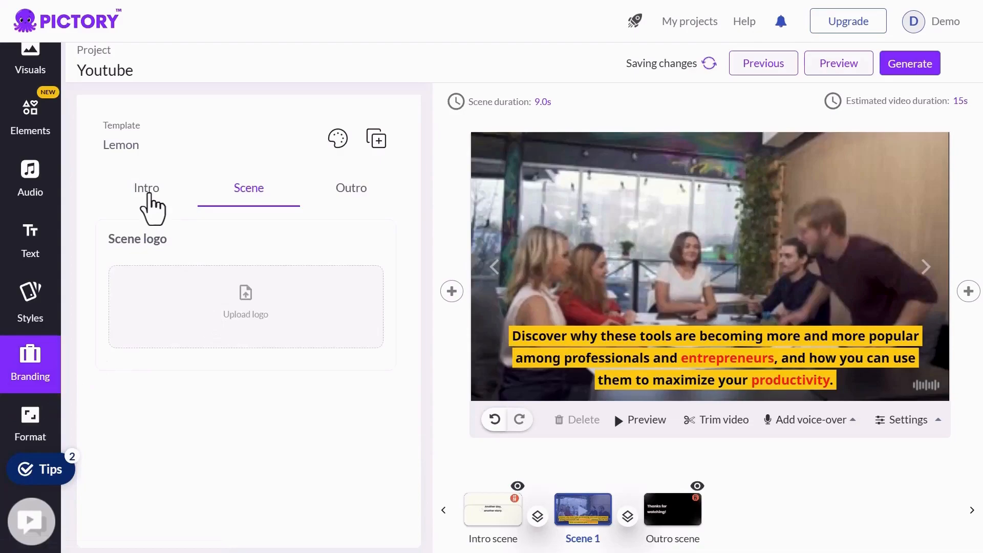
{"action": "left_click", "coordinate": [30, 424]}
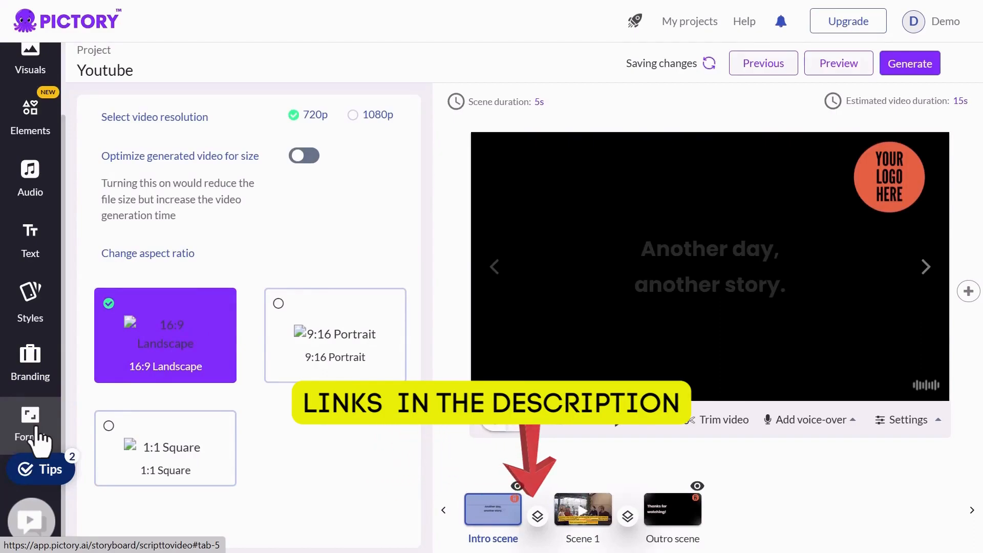
- Show the Generate dropdown with output choices for the Youtube project video
{"action": "left_click", "coordinate": [910, 63]}
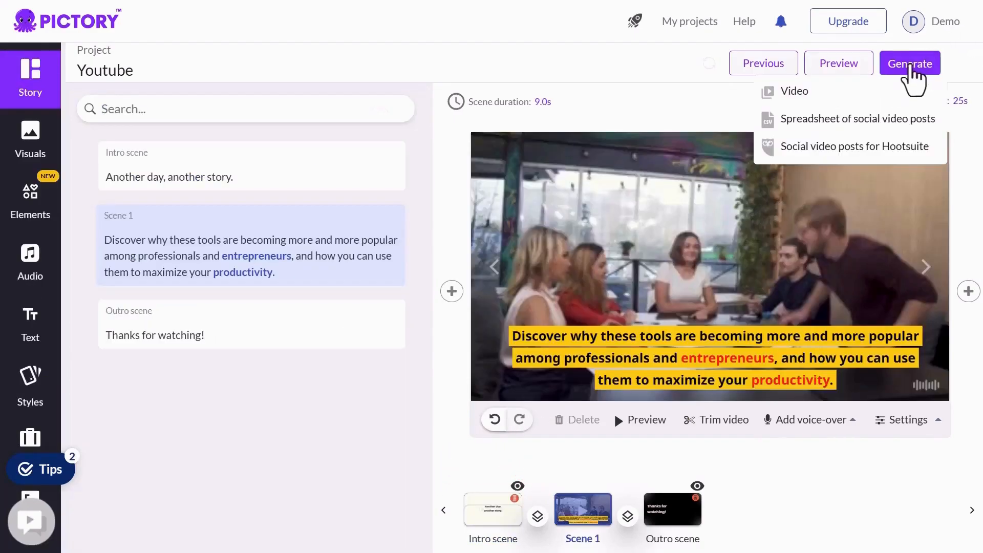